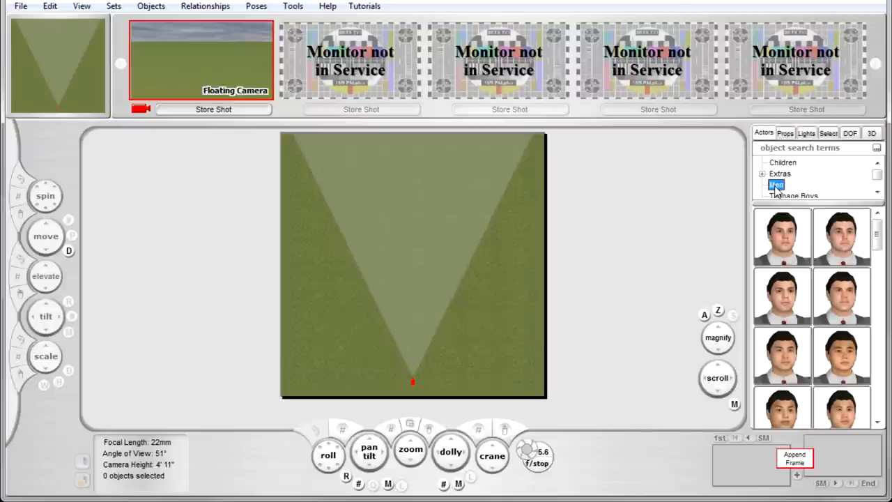
mouse_move(802, 239)
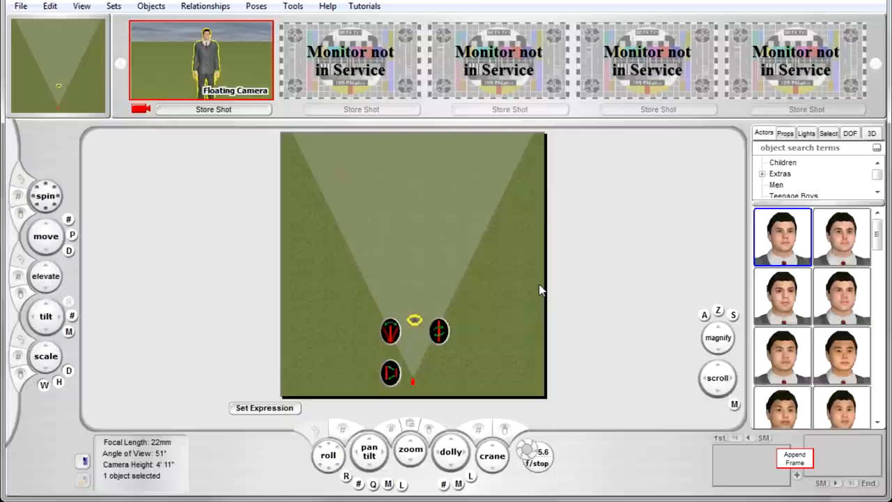
mouse_move(254, 75)
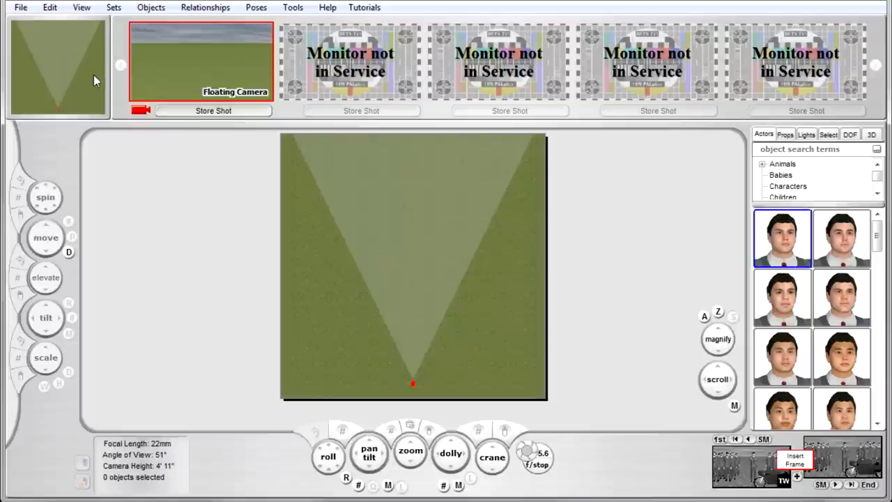
mouse_move(170, 75)
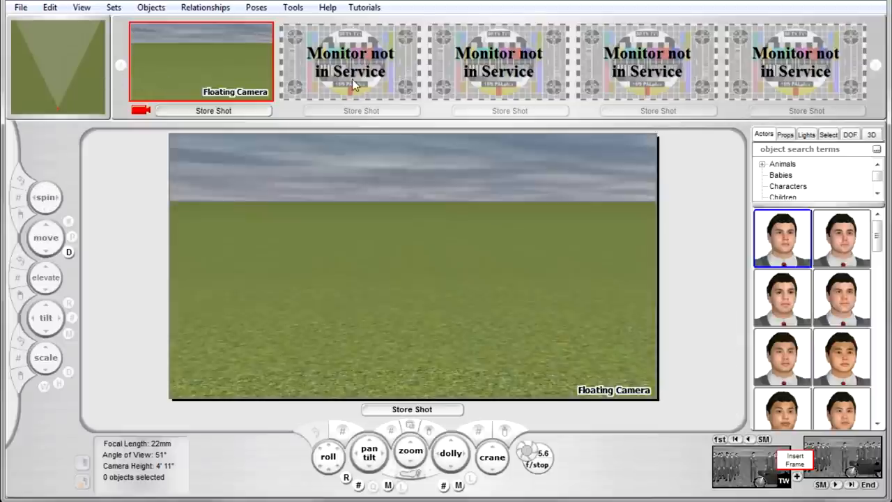
mouse_move(775, 245)
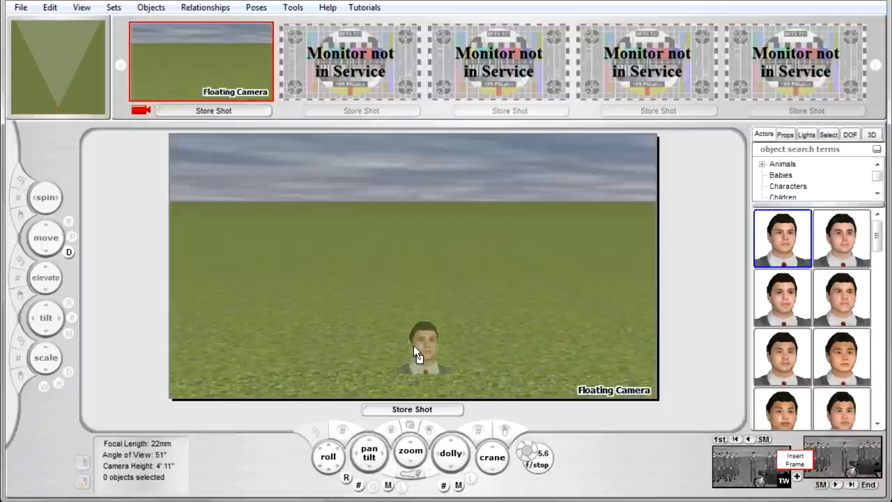
Step: Drop the suited male actor onto the middle of the grassy set
left_click(418, 351)
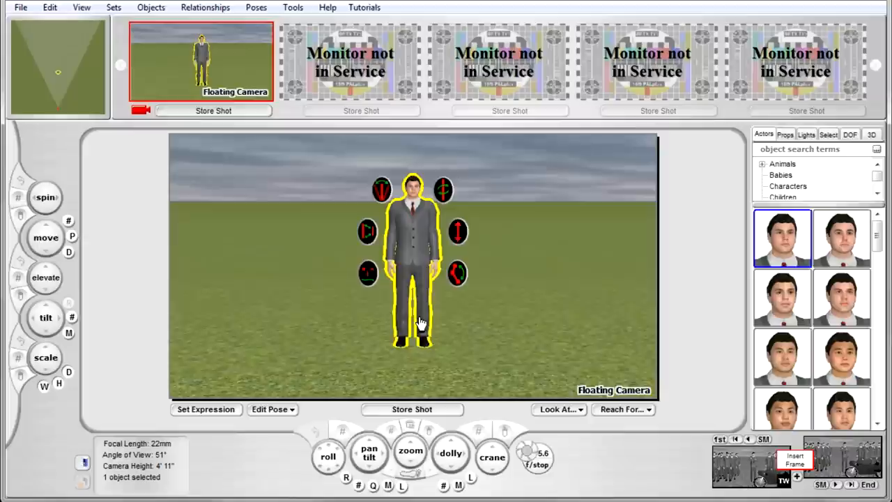
mouse_move(423, 331)
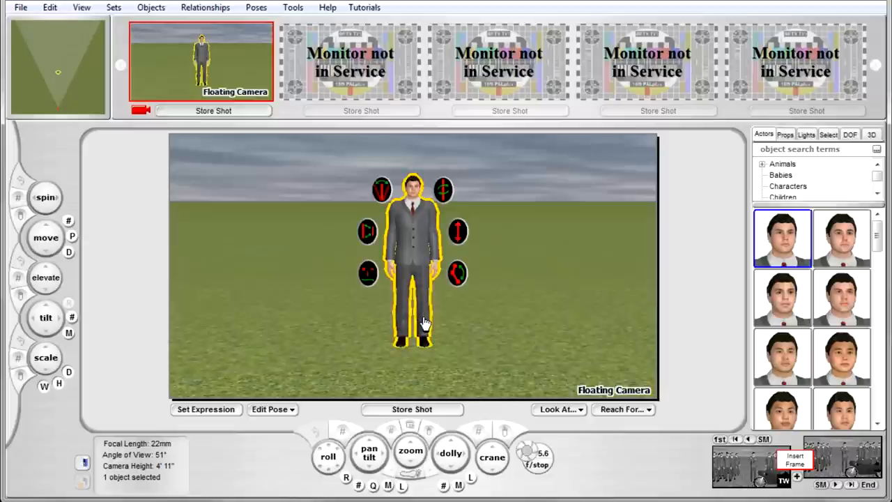
mouse_move(760, 167)
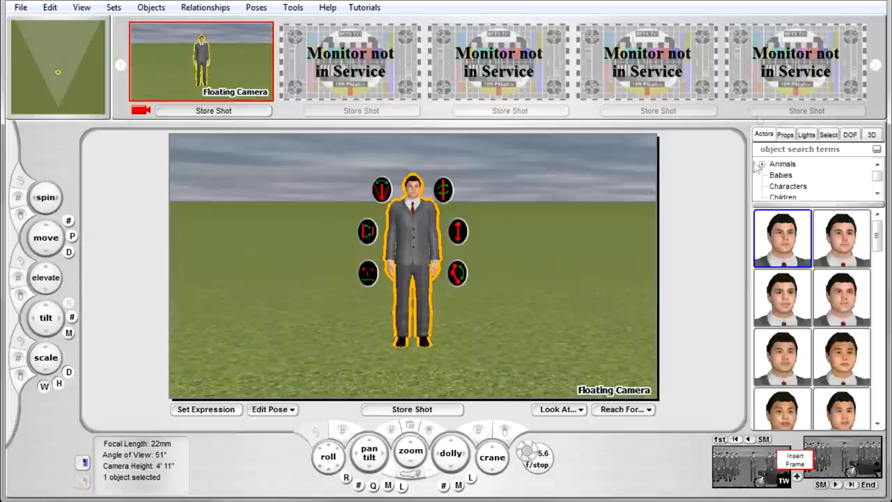
Step: From the Props catalogue's Motorcycles, set the blue sport motorcycle down beside the actor
left_click(784, 133)
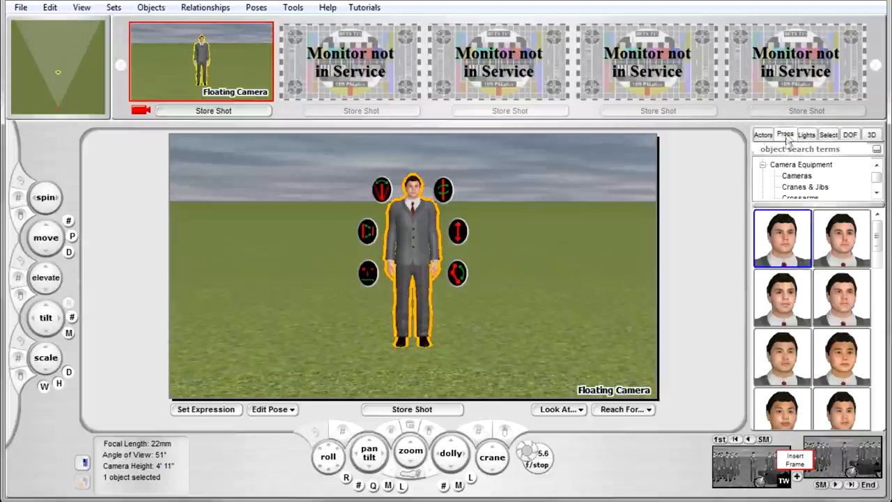
left_click(795, 176)
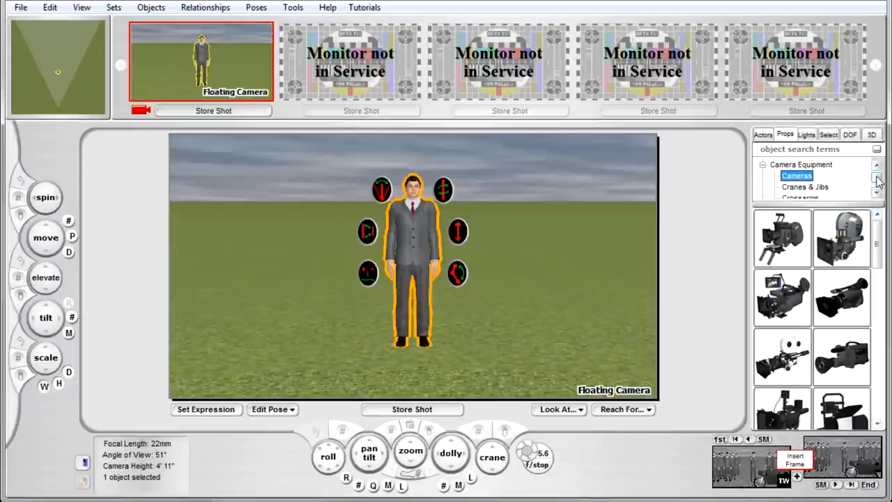
scroll("down", 3)
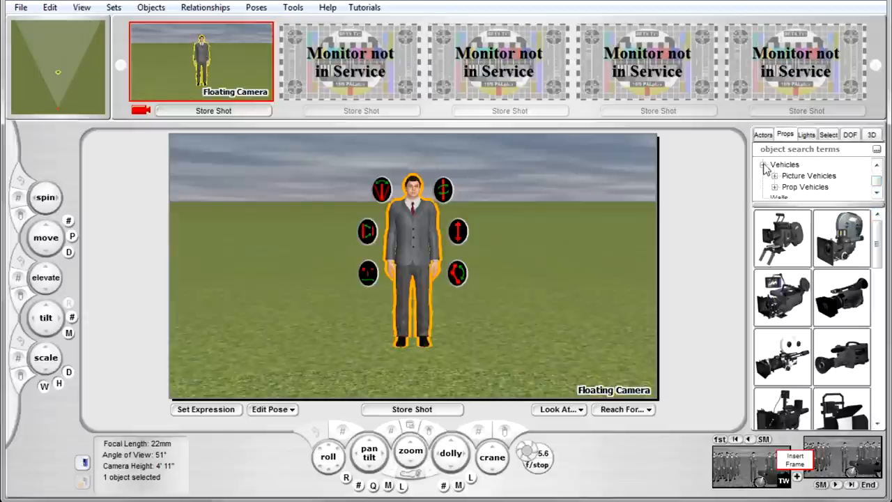
scroll("down", 3)
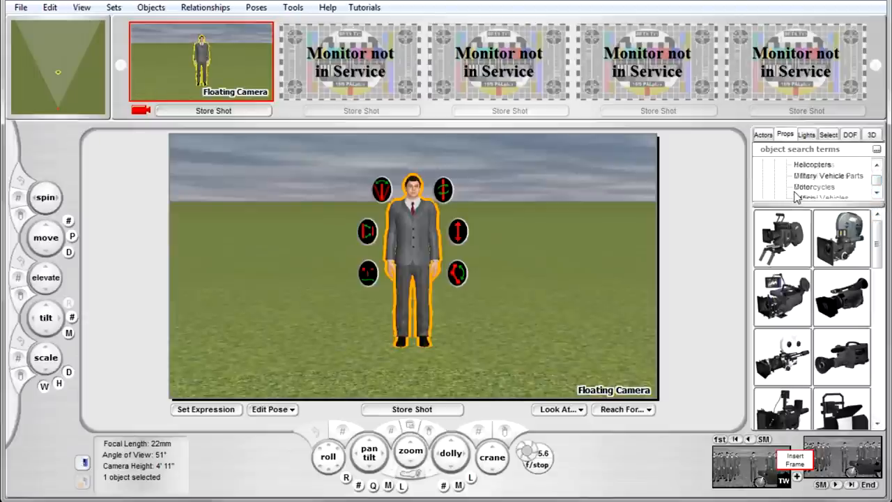
left_click(814, 187)
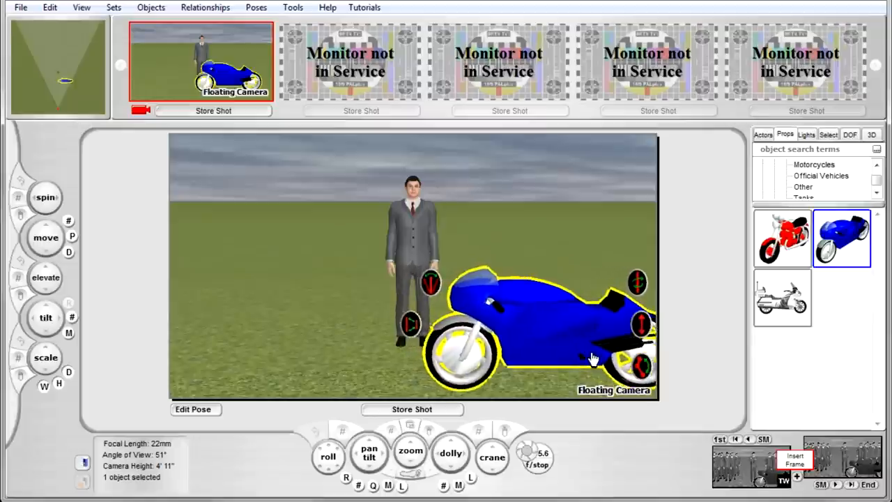
left_click(407, 237)
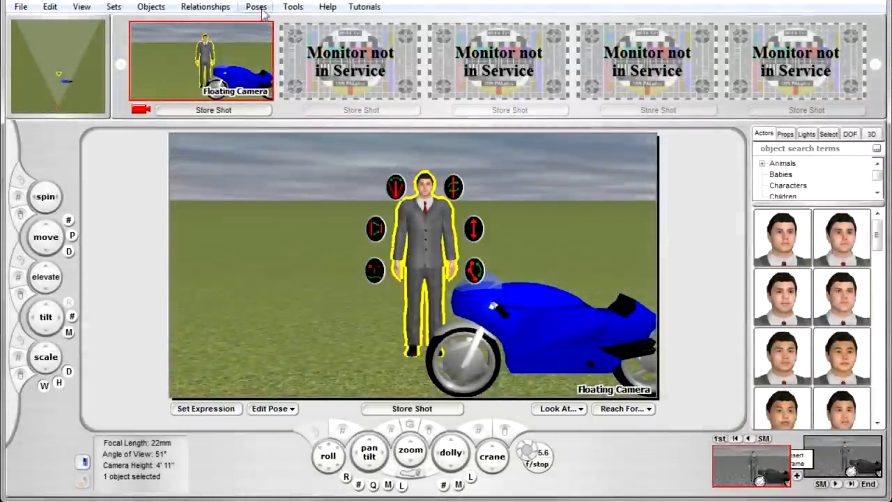
Step: Send the actor to the Green Room editor via Poses > Edit Pose and zoom on his face
left_click(256, 7)
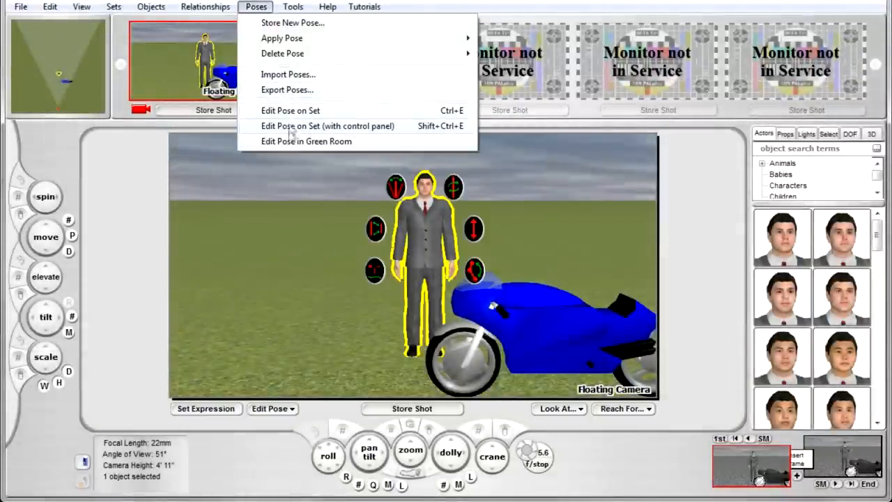
mouse_move(390, 150)
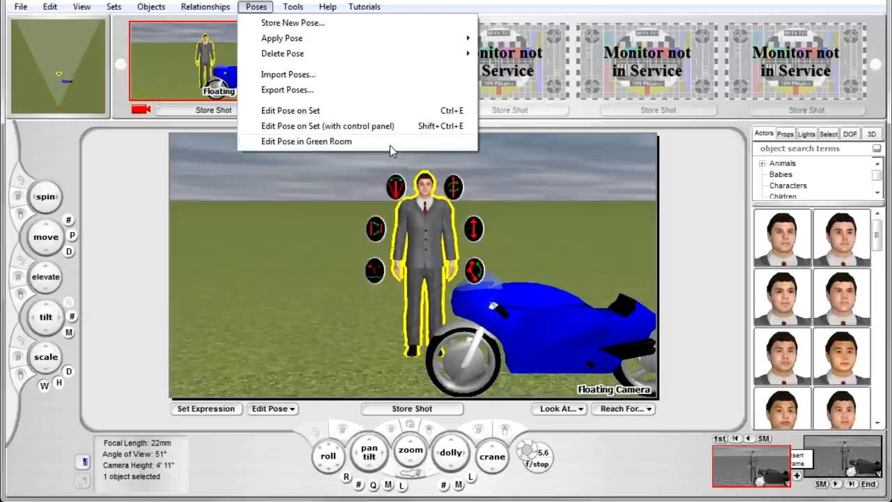
left_click(305, 141)
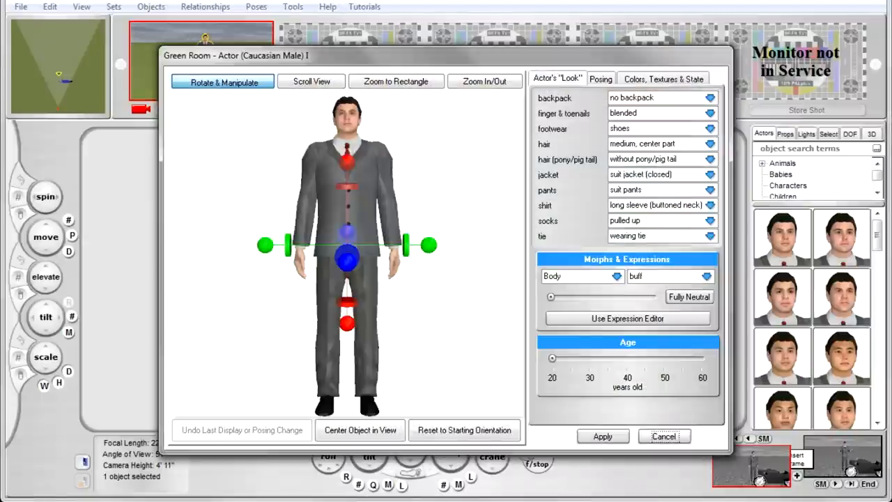
mouse_move(464, 293)
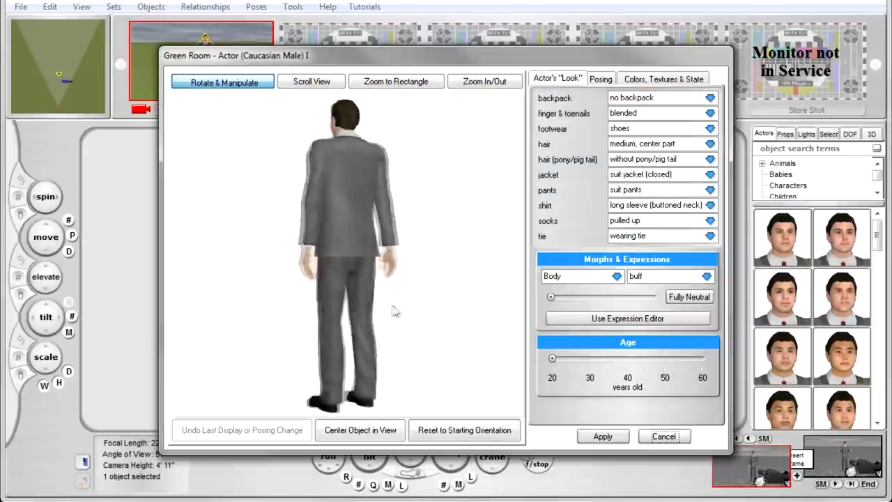
left_click(311, 81)
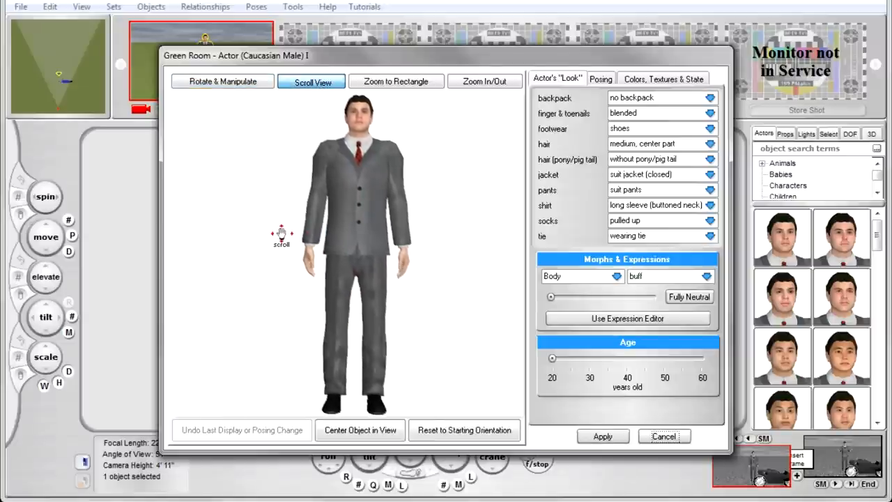
left_click(396, 81)
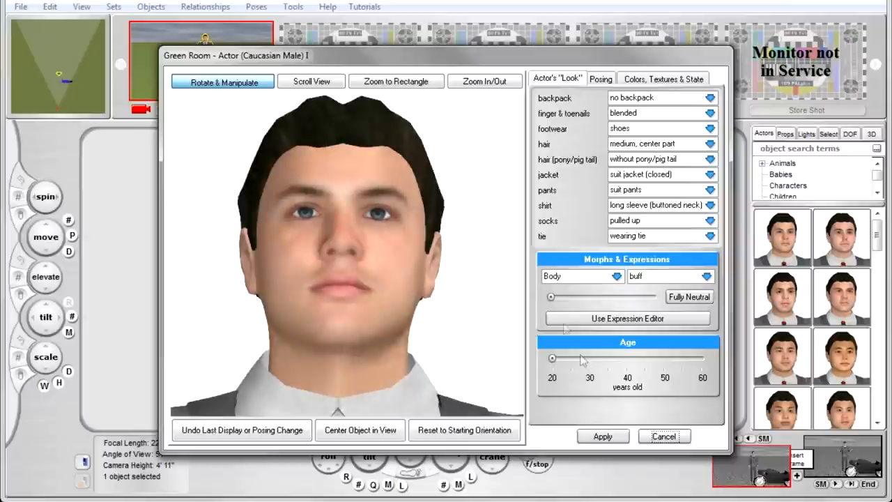
Step: Undo the last display change in the Green Room preview to restore the view
left_click(484, 81)
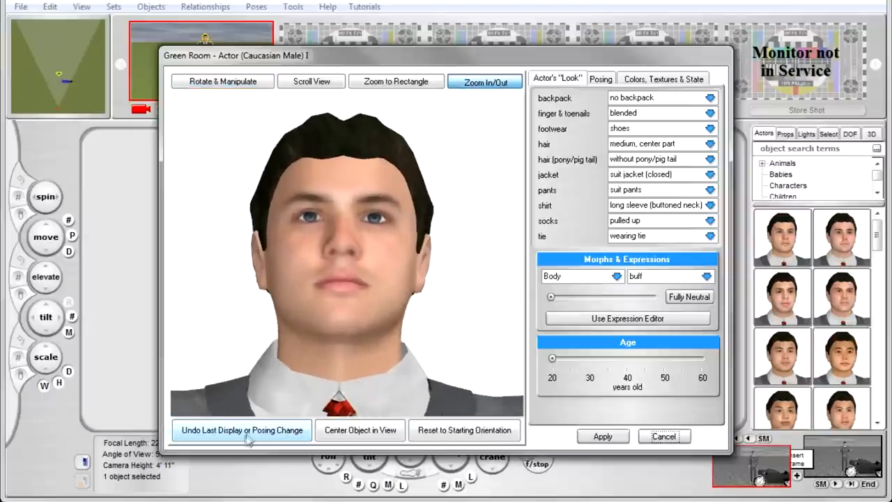
left_click(464, 429)
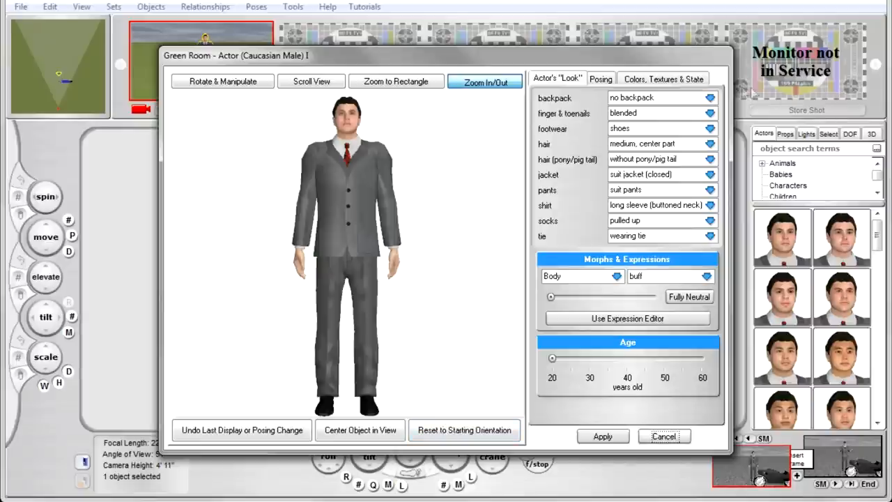
left_click(709, 98)
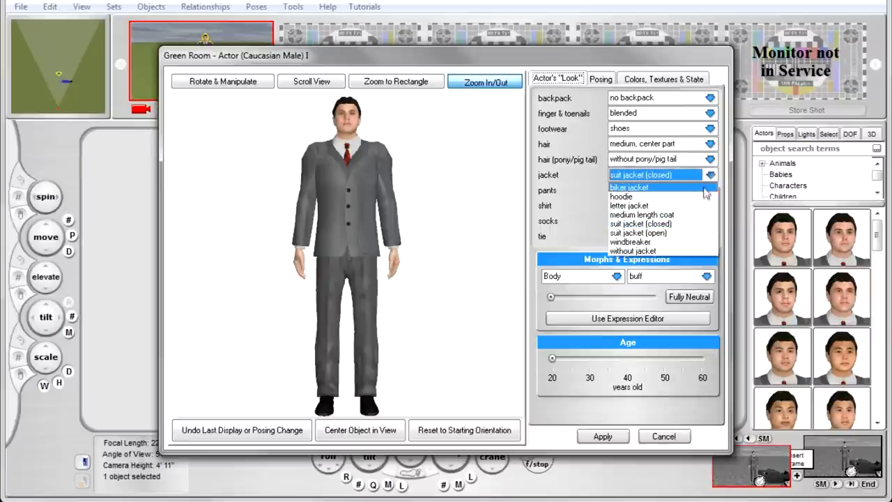
Step: Dress the actor in a biker jacket and running shoes and make him balding
left_click(628, 186)
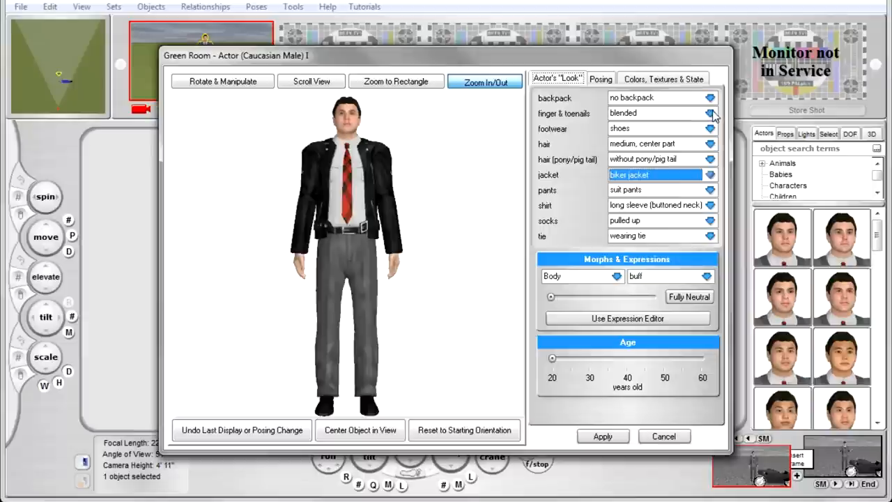
left_click(709, 128)
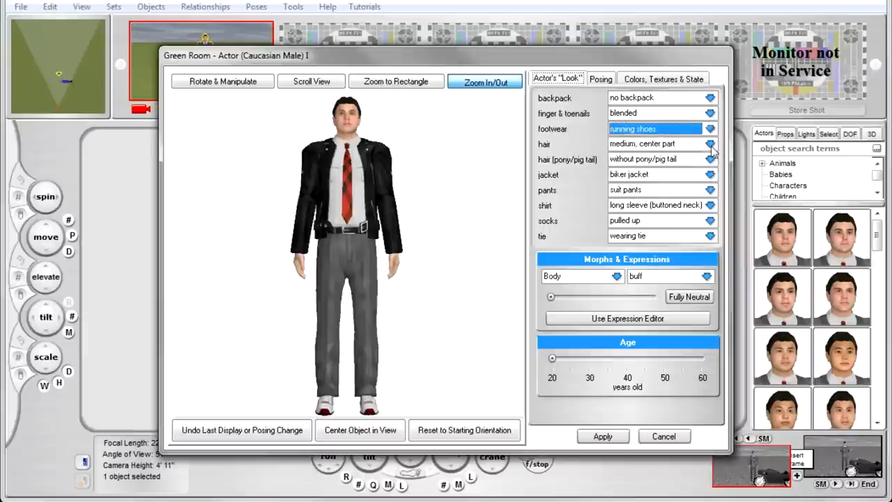
left_click(710, 144)
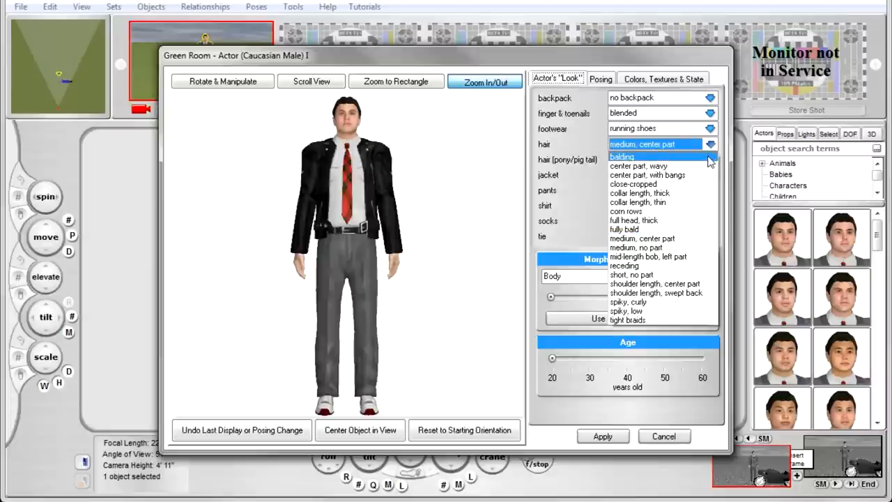
left_click(622, 156)
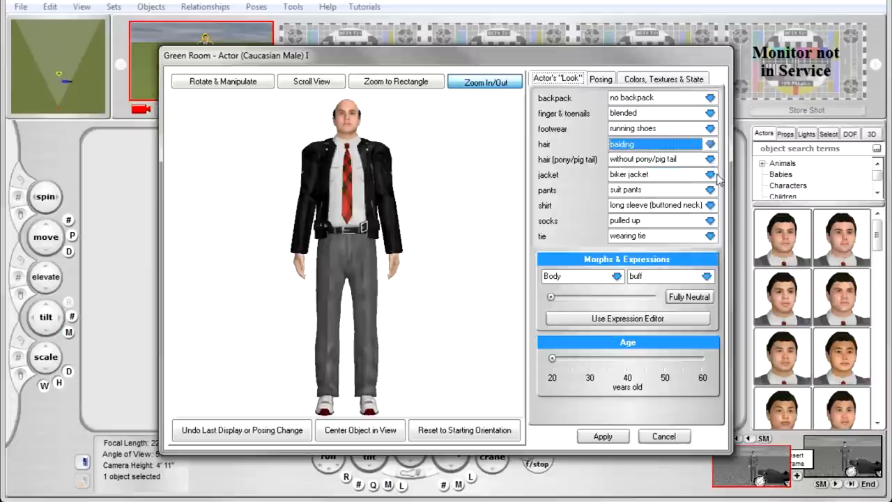
Step: Put the actor in slouchy jeans and remove his tie
left_click(707, 189)
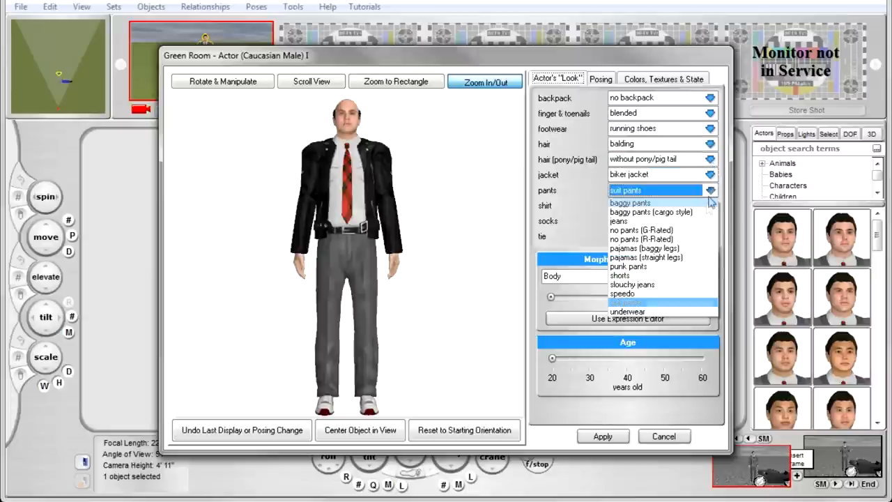
left_click(628, 284)
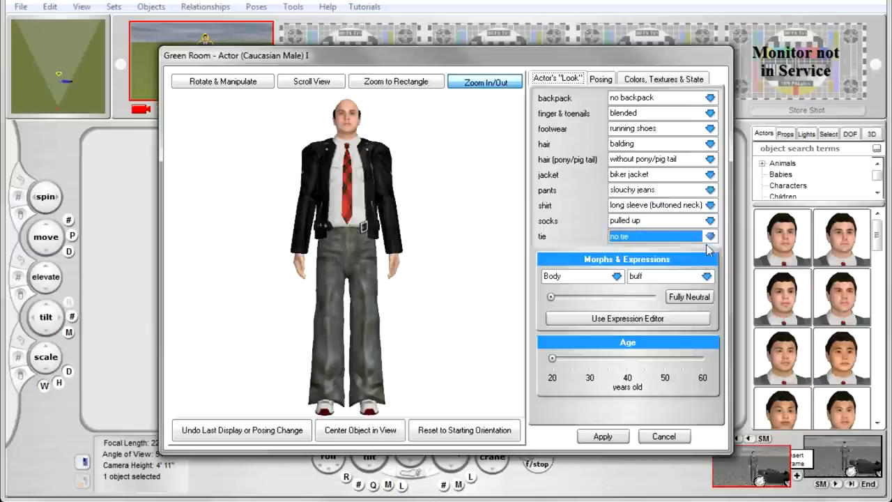
left_click(708, 205)
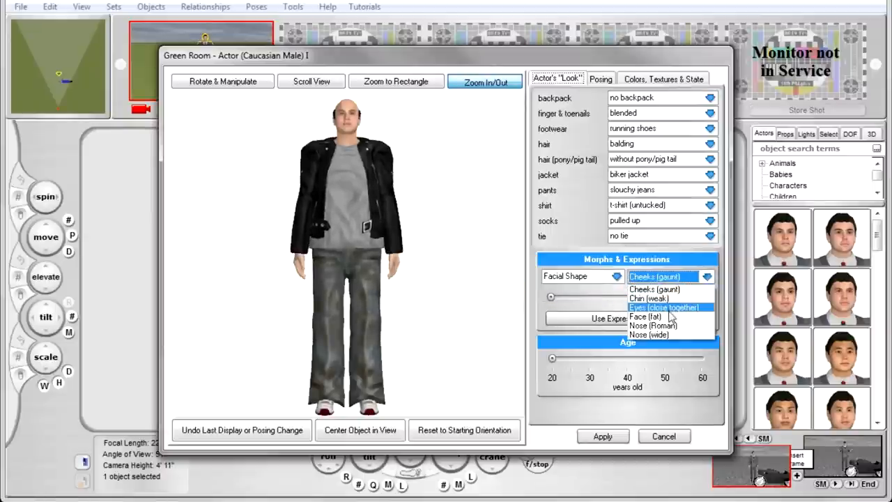
Step: Apply the Face (fat) morph for a fuller face and drag Age to about 50
left_click(645, 316)
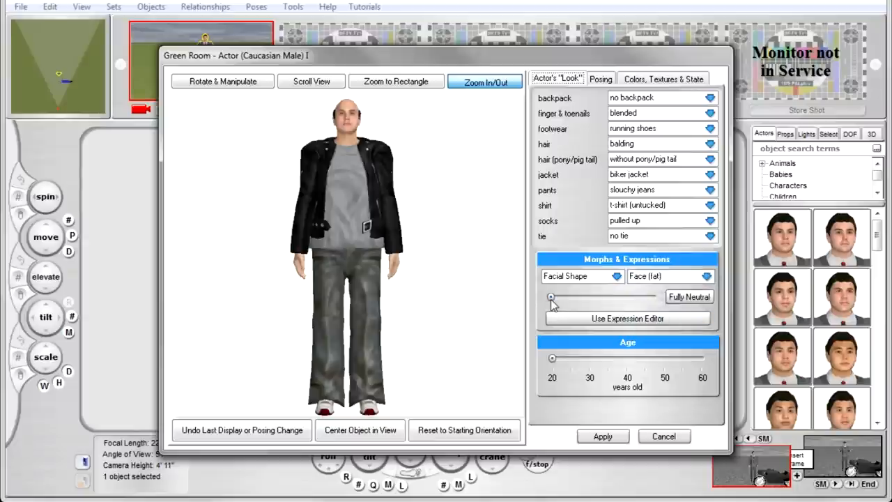
left_click(396, 81)
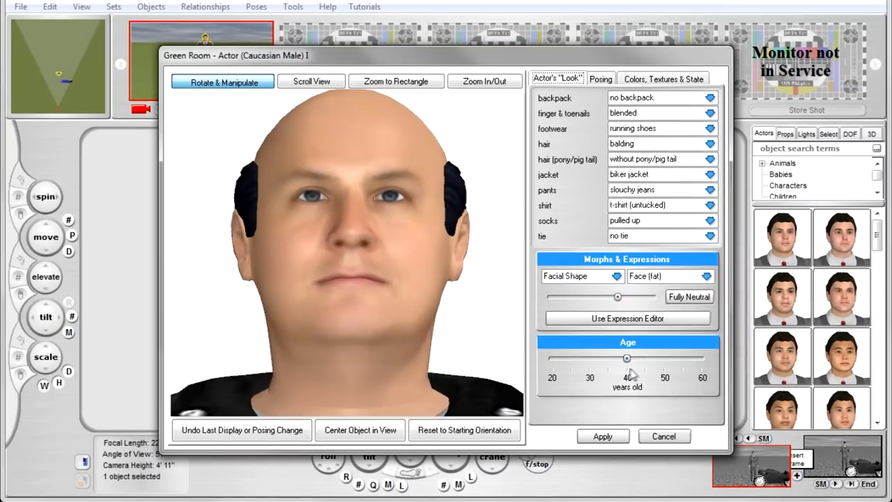
left_click_drag(625, 358, 664, 358)
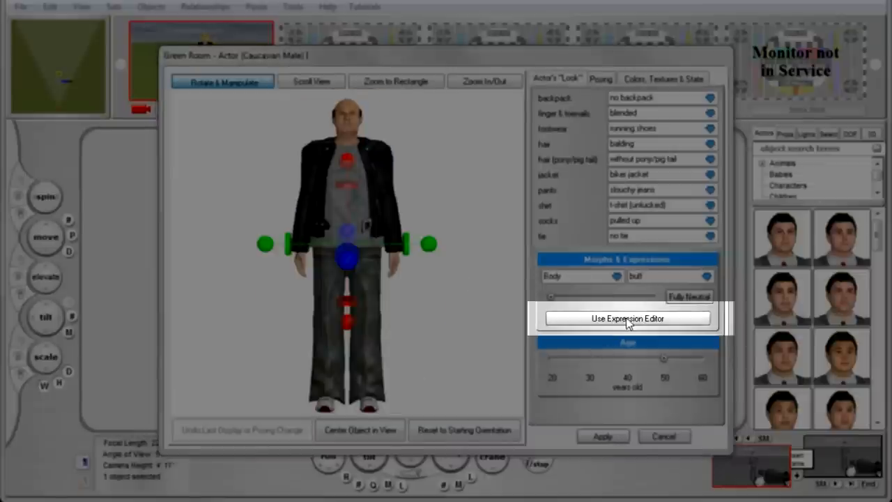
Step: In the Expression Editor, switch the actor's face from Happy to Excited
left_click(629, 318)
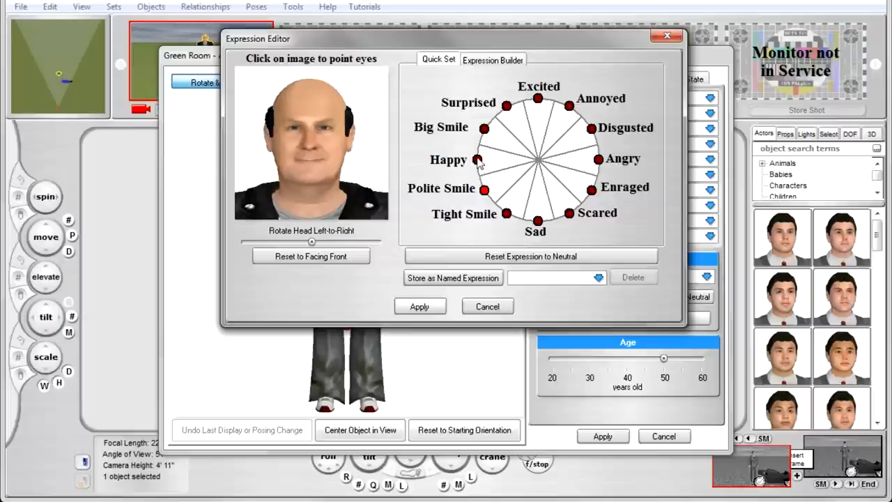
left_click(538, 97)
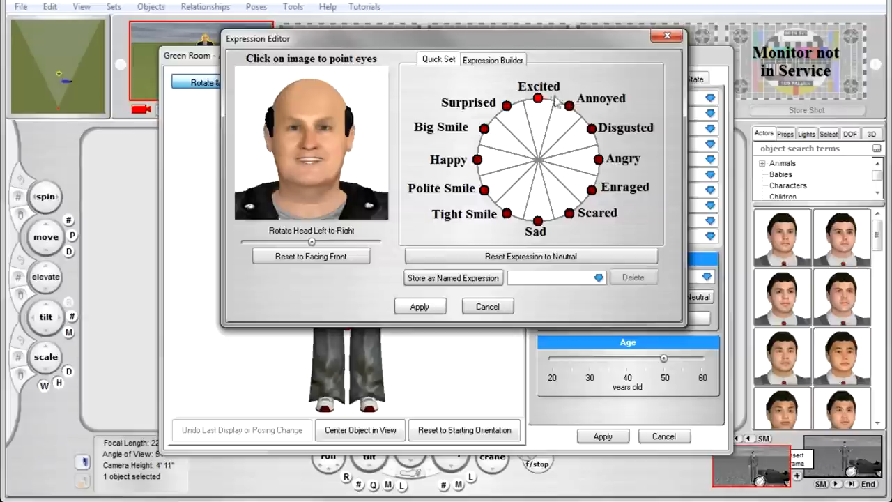
left_click(492, 60)
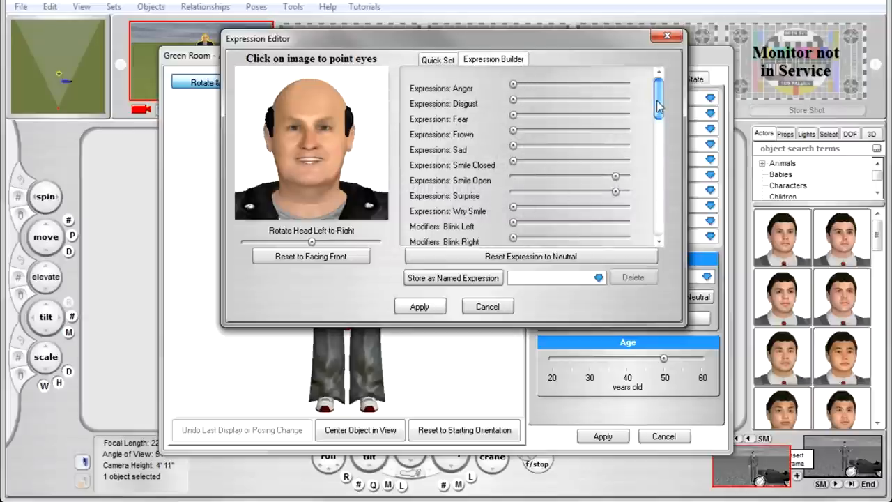
left_click_drag(658, 104, 658, 160)
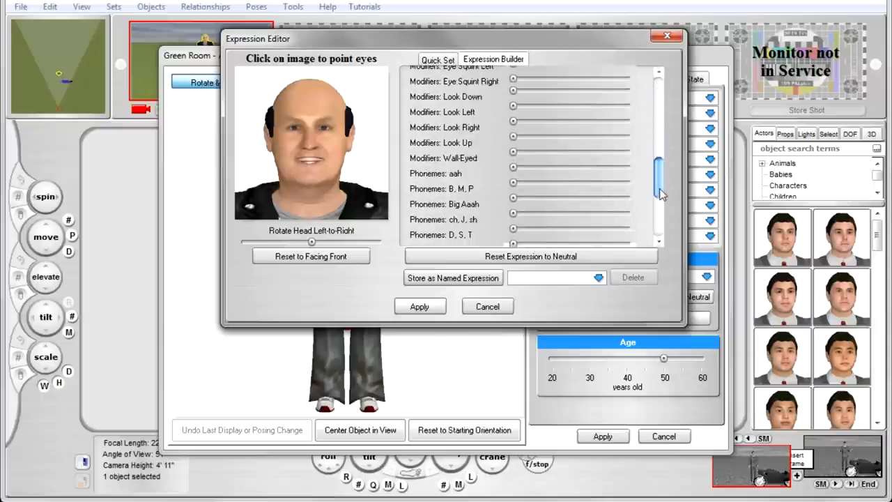
Step: Raise the Big Aaah phoneme slider to open his mouth wide and apply the expression
scroll("down", 3)
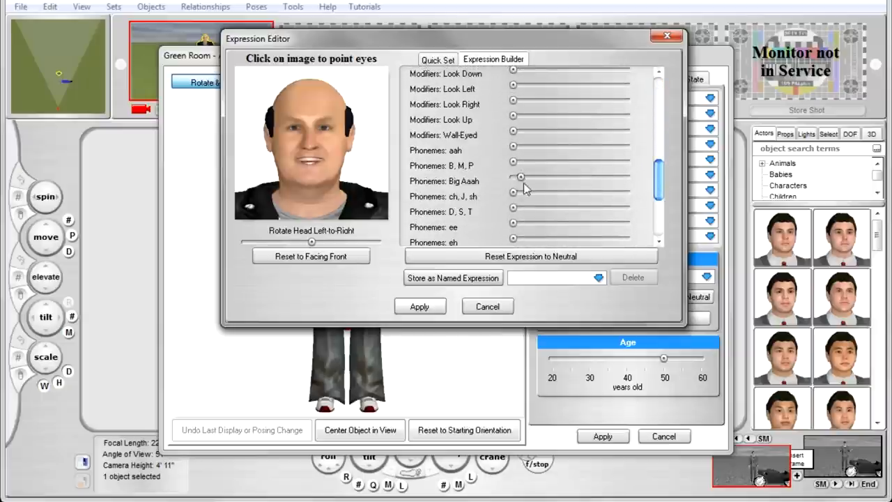
left_click_drag(513, 177, 584, 177)
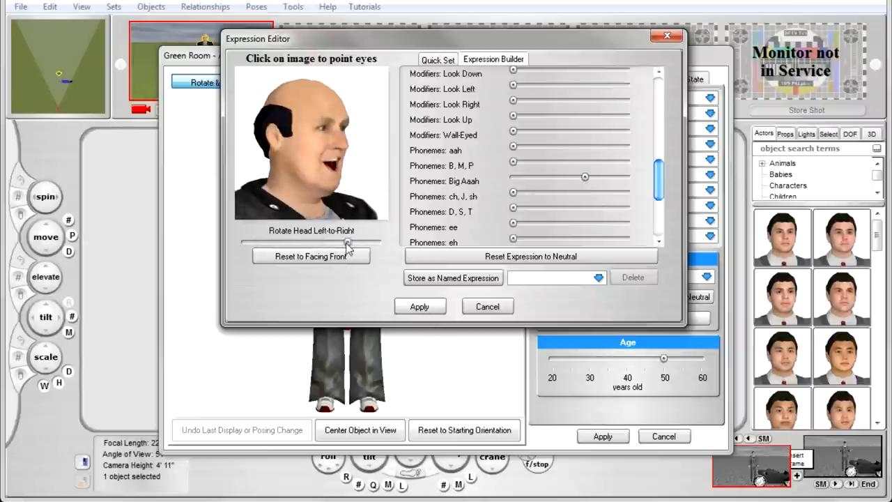
left_click(487, 306)
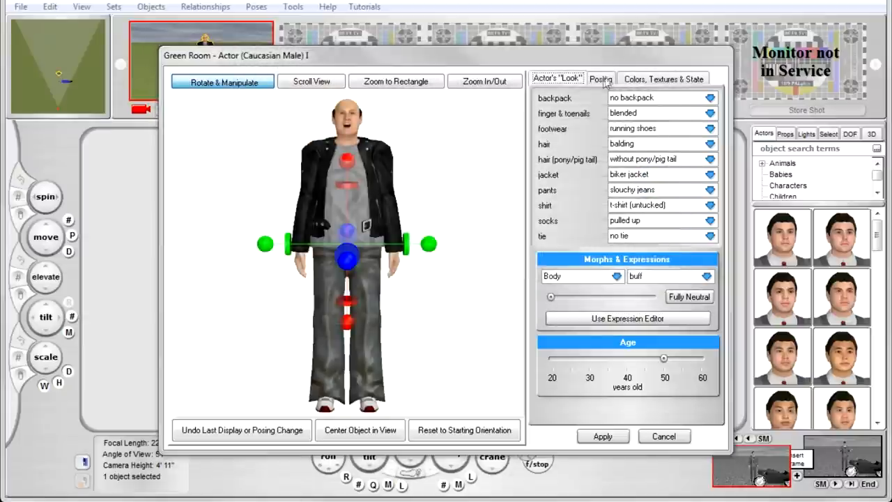
Step: On the Posing tab, select the right upper arm bone and rotate it outward
left_click(600, 78)
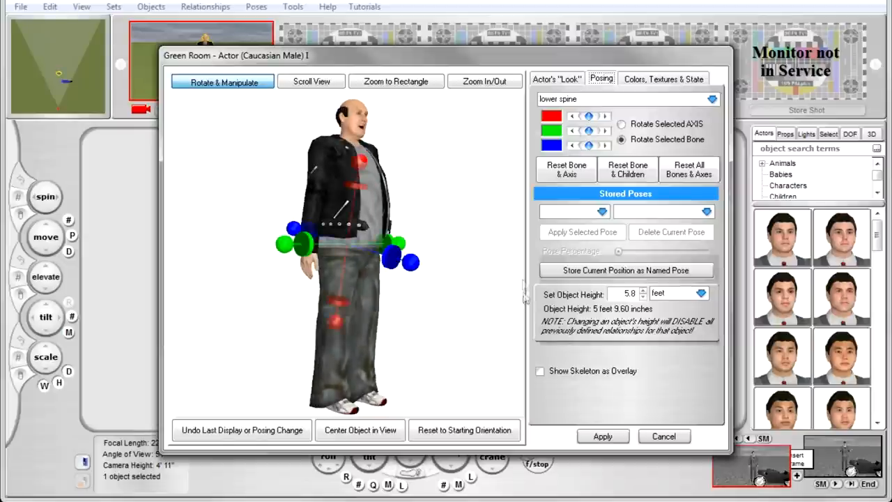
left_click(710, 99)
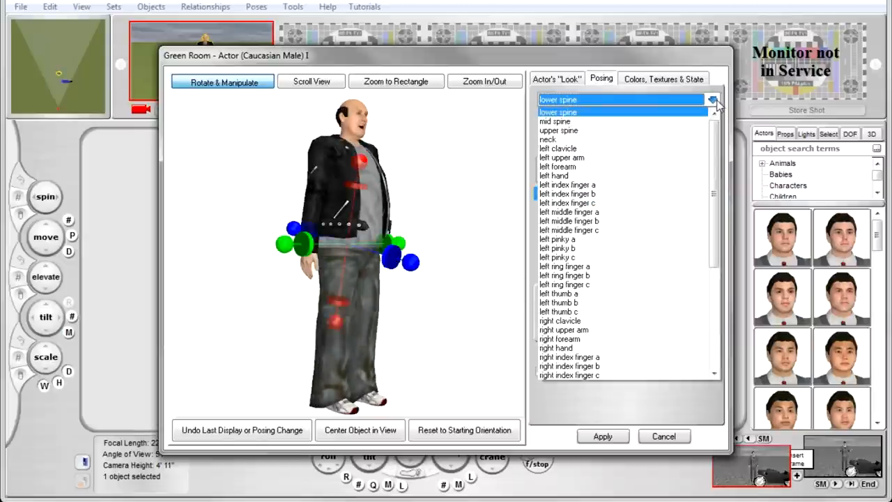
scroll("down", 3)
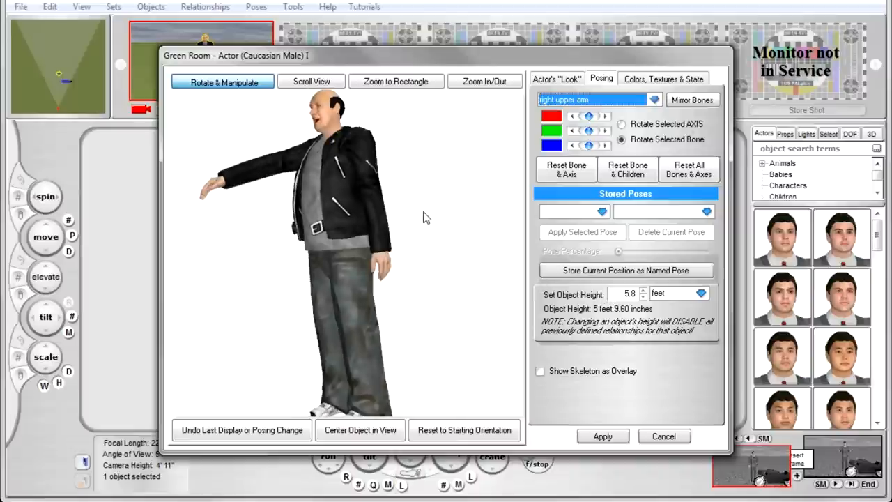
left_click(692, 100)
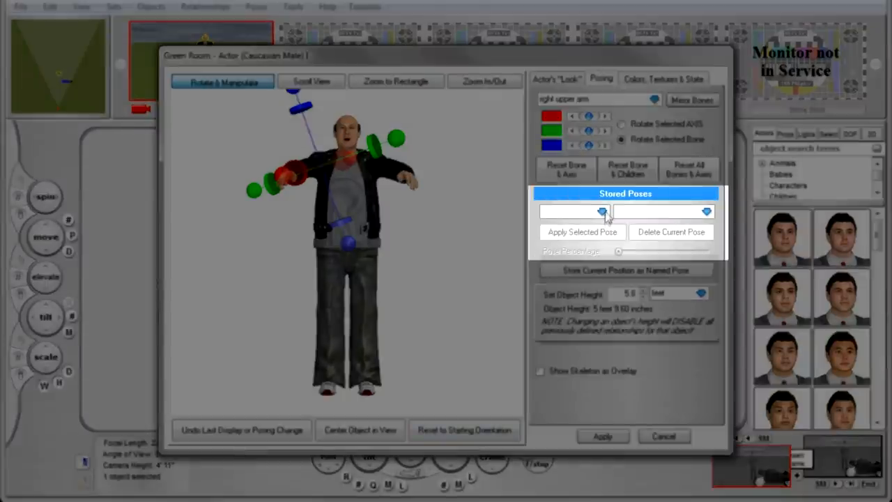
Step: Choose the Action category's Khan* pose and blend Pose Percentage to full
left_click(599, 211)
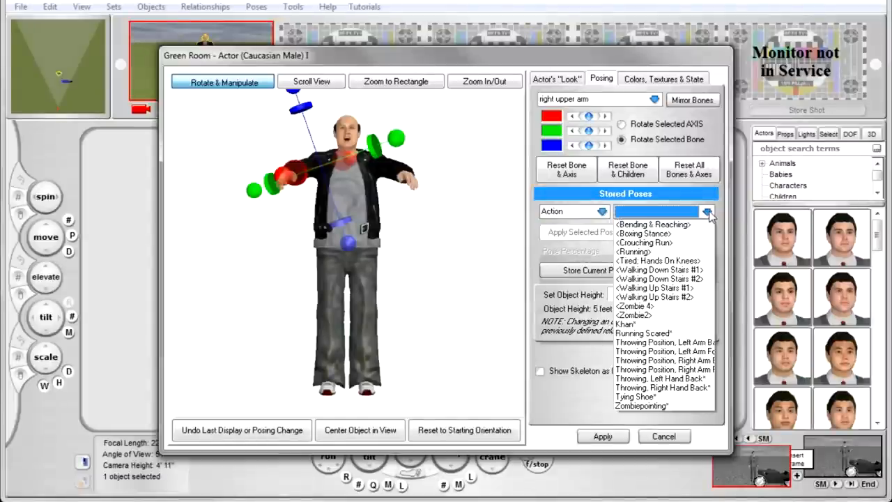
mouse_move(661, 269)
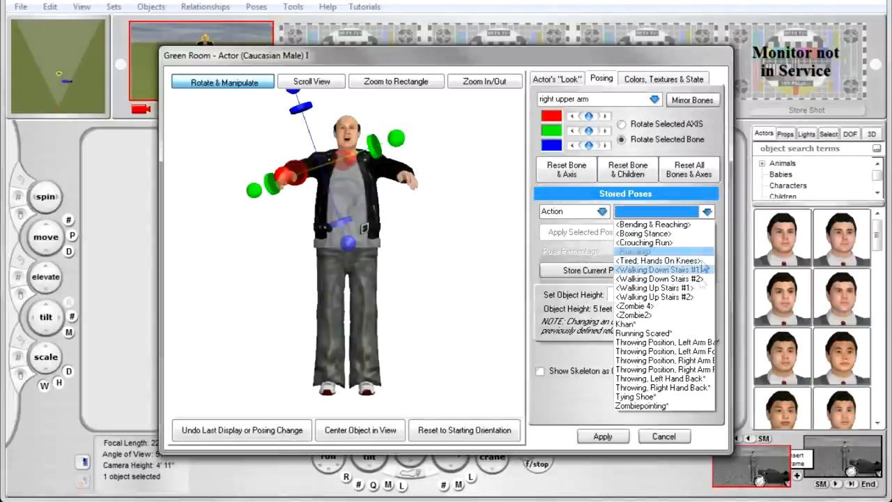
left_click(625, 324)
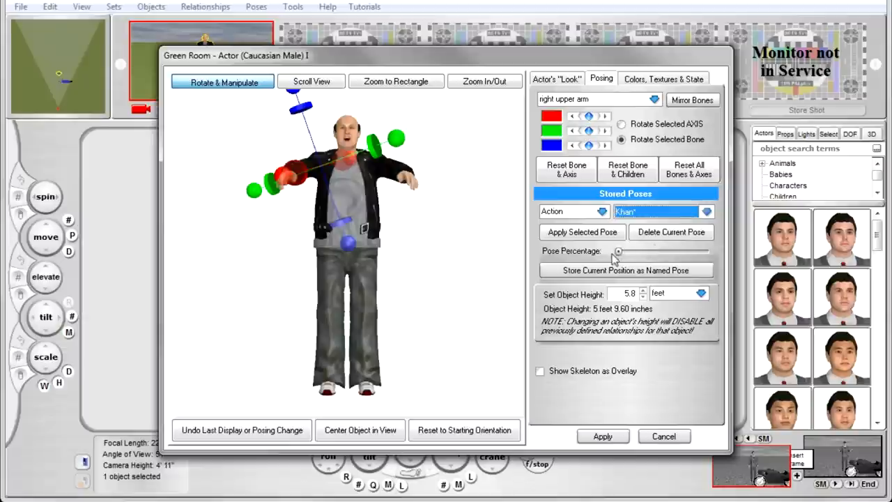
left_click_drag(618, 250, 689, 251)
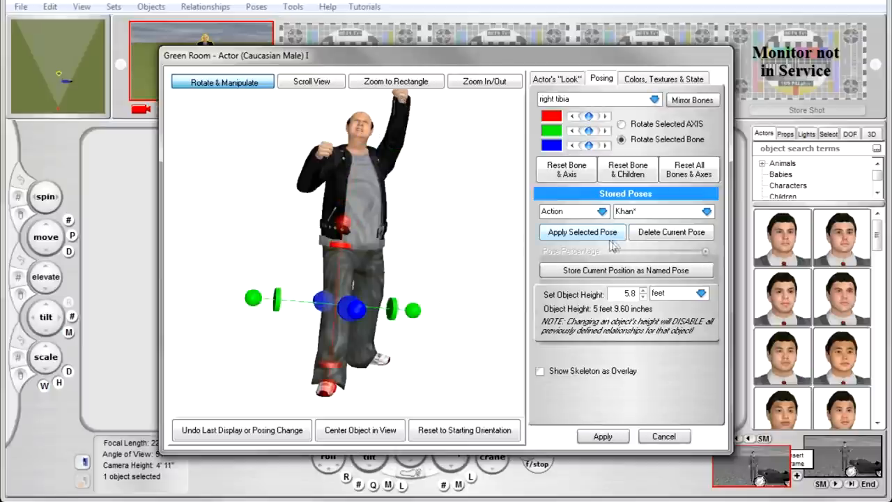
Step: Store the current position with facial expression as a pose named 'Rocking Out'
left_click(624, 269)
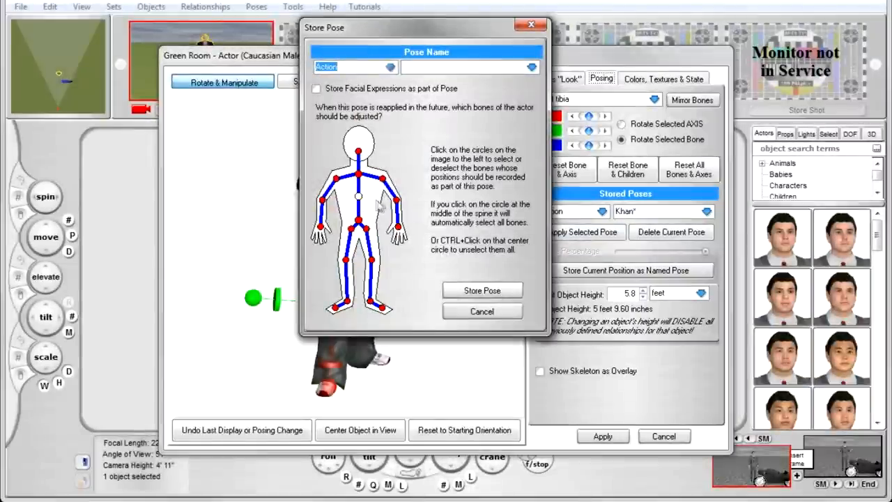
left_click(317, 88)
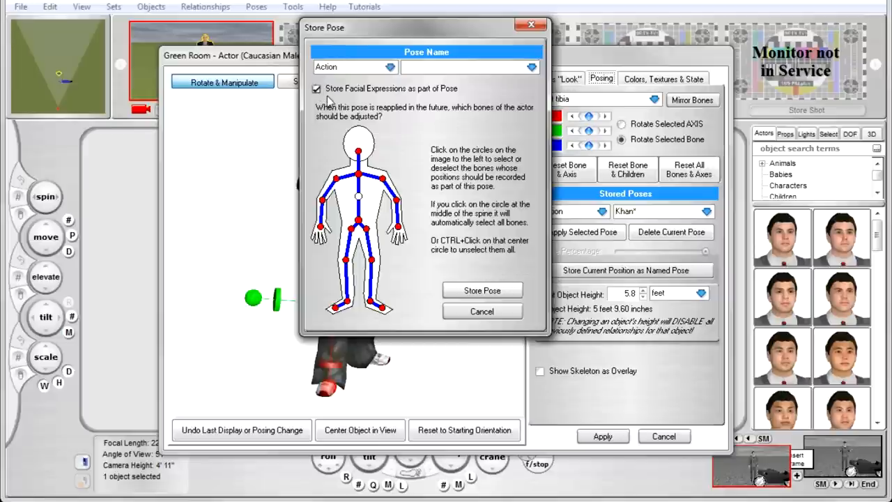
mouse_move(477, 83)
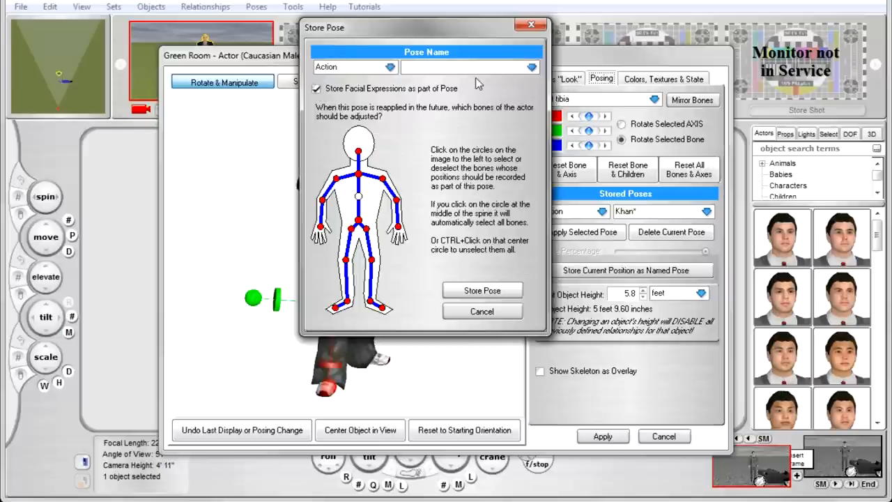
type("Rocking Out")
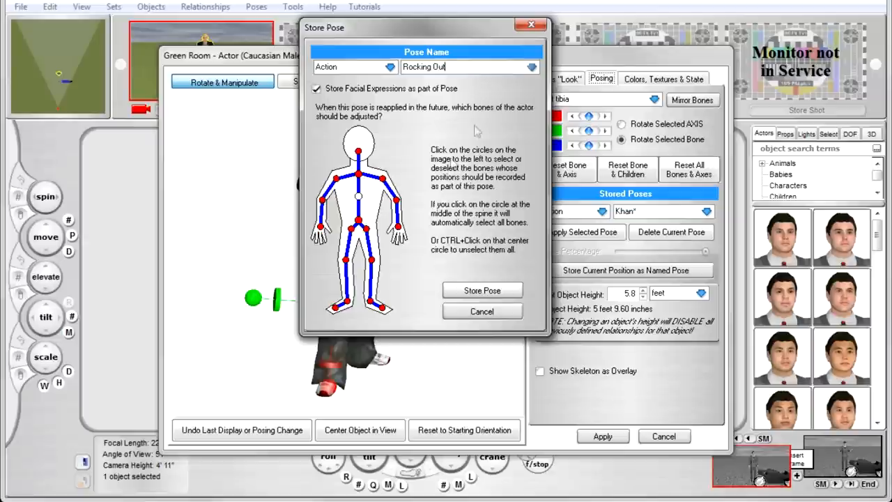
left_click(482, 290)
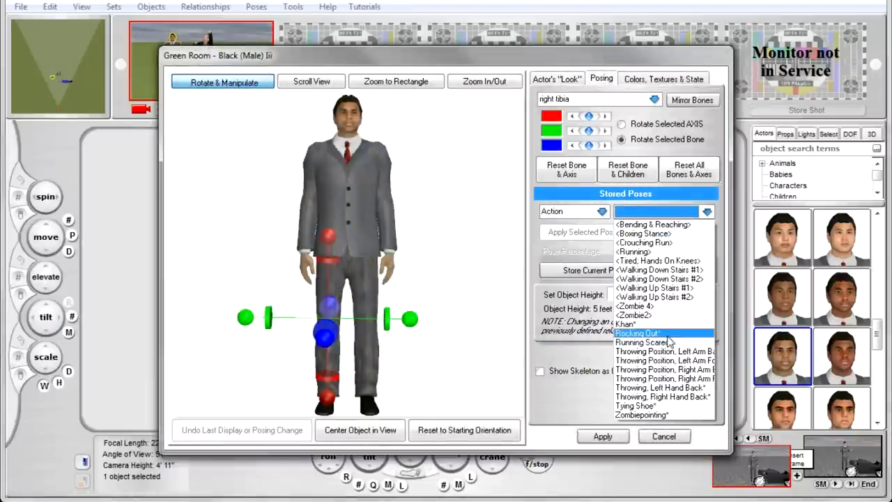
left_click(637, 333)
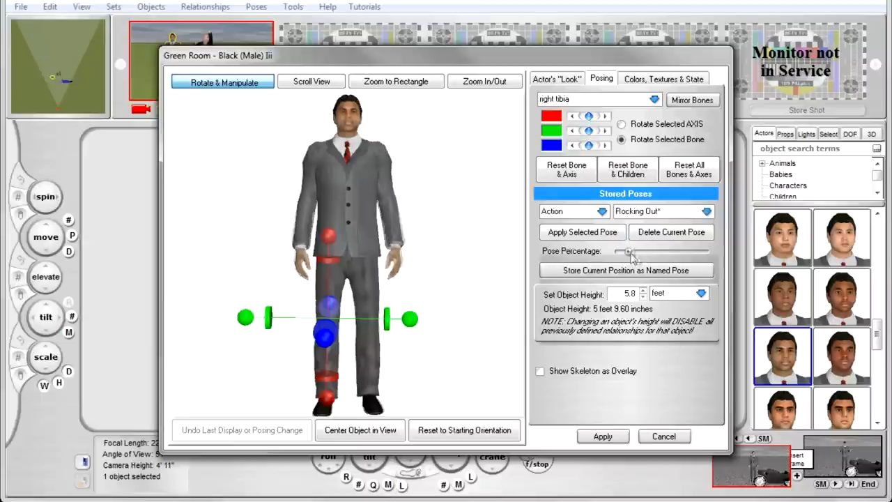
left_click_drag(627, 251, 705, 251)
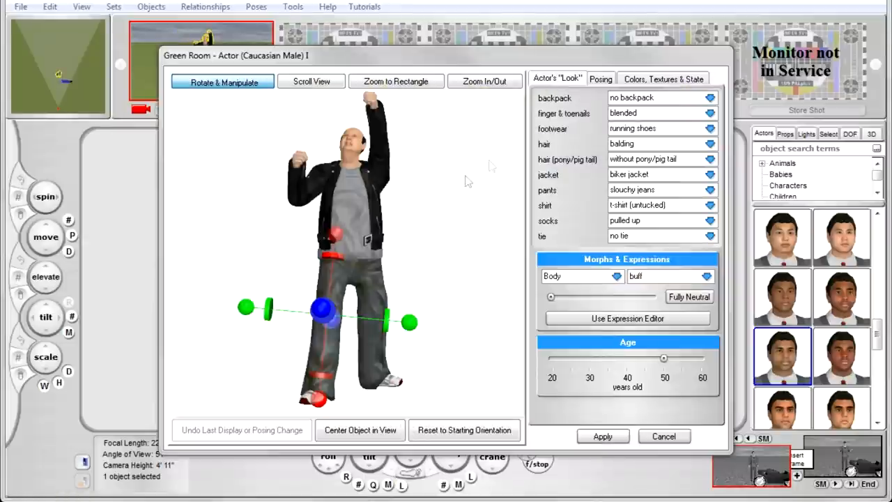
Step: On Colors, Textures & State, select hair (balding) and remove its existing texture
left_click(662, 77)
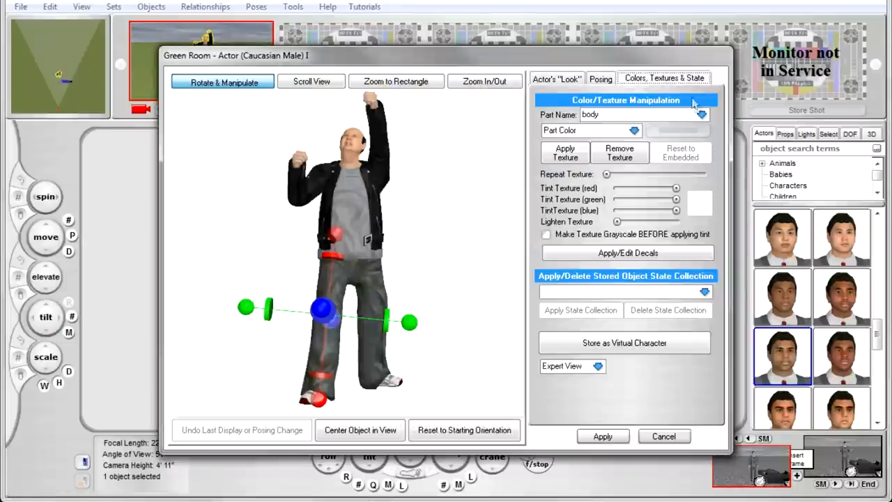
left_click(702, 114)
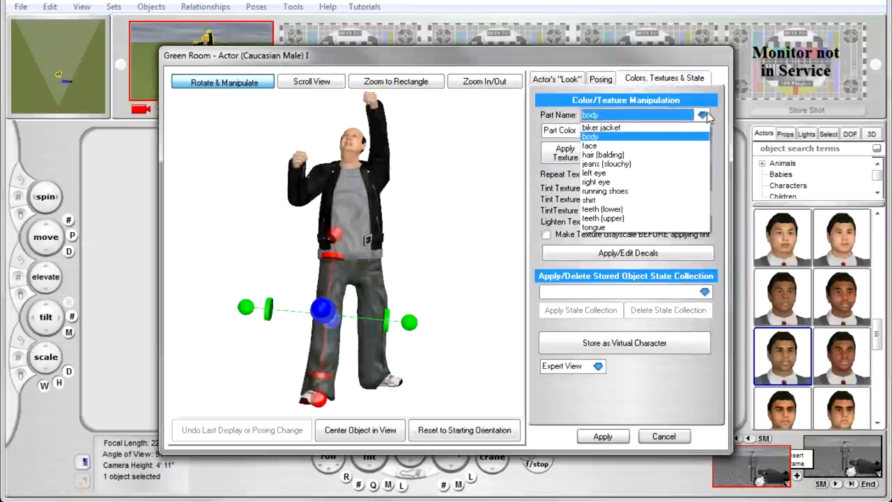
mouse_move(699, 154)
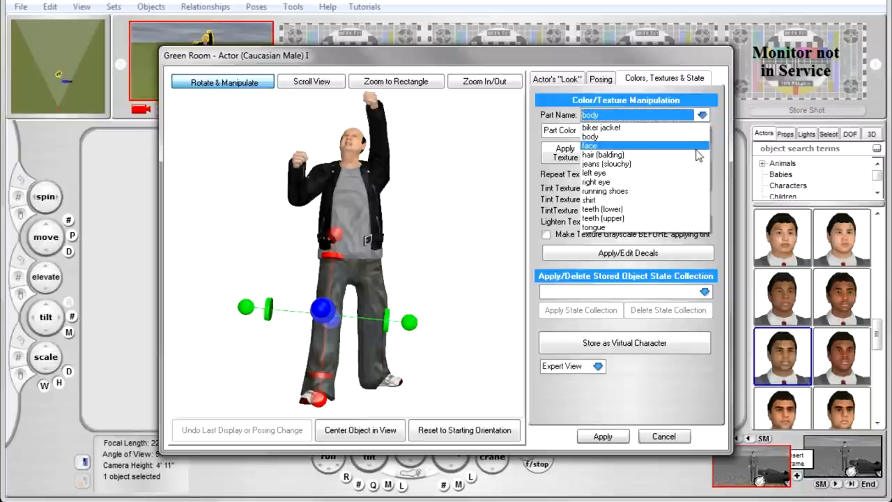
left_click(603, 154)
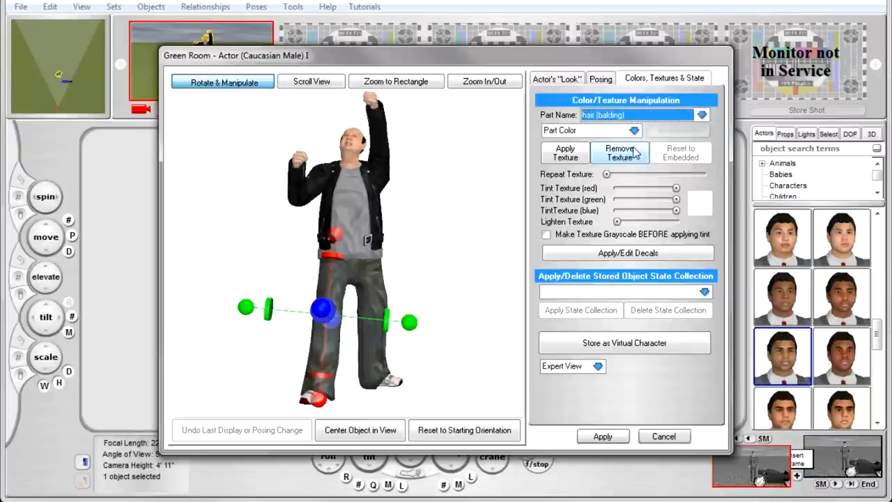
Step: Apply the salt & pepper.jpg texture to the hair and zoom in on his head
left_click(564, 152)
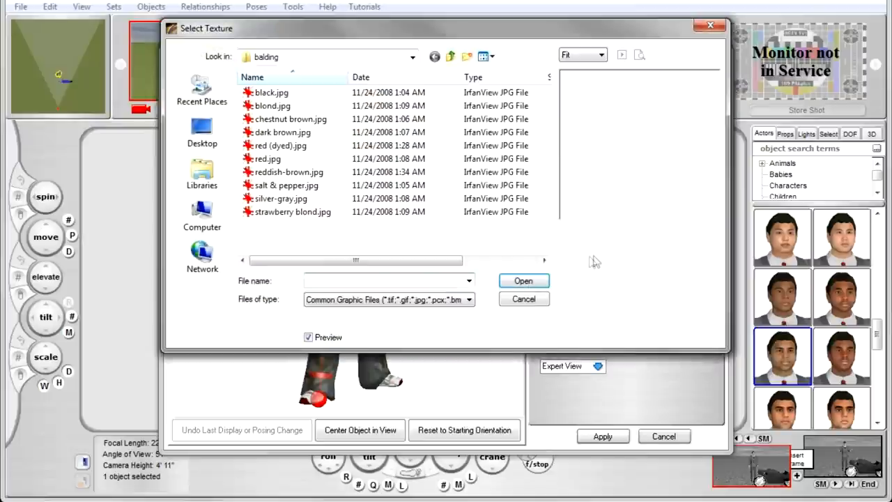
mouse_move(267, 200)
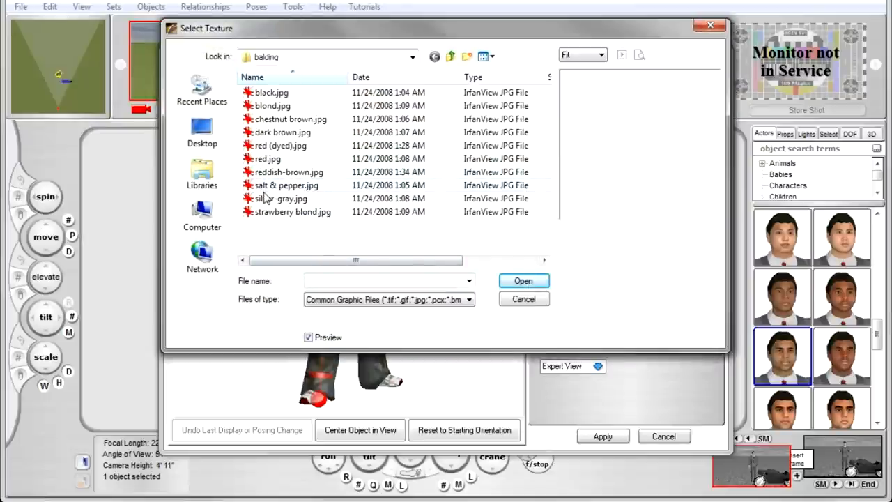
left_click(524, 299)
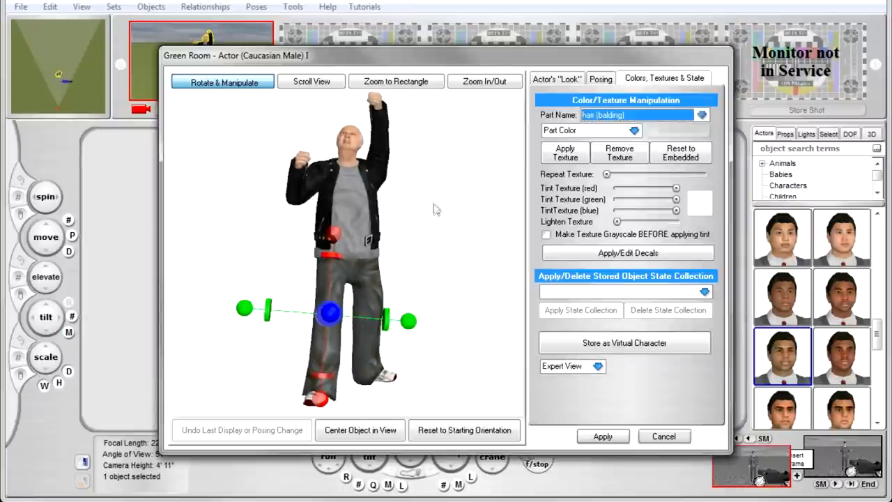
left_click(396, 81)
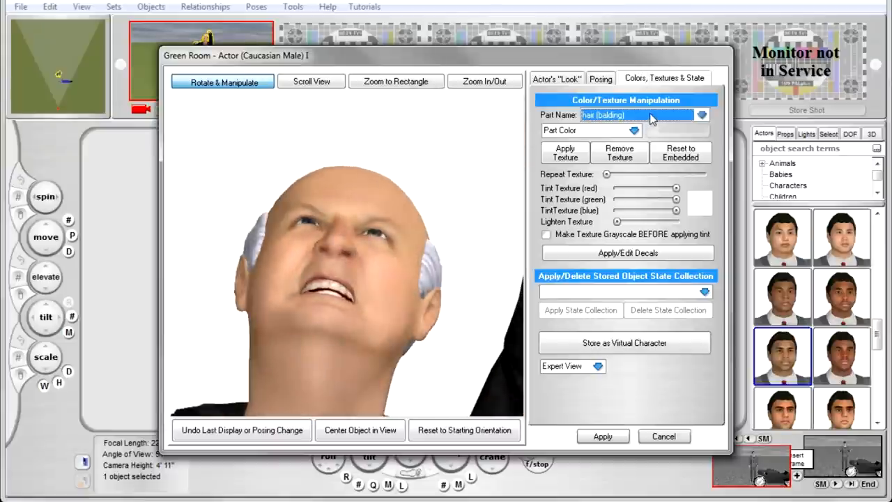
Step: Colour the slouchy jeans black, then select the shirt as the next part to edit
left_click(701, 114)
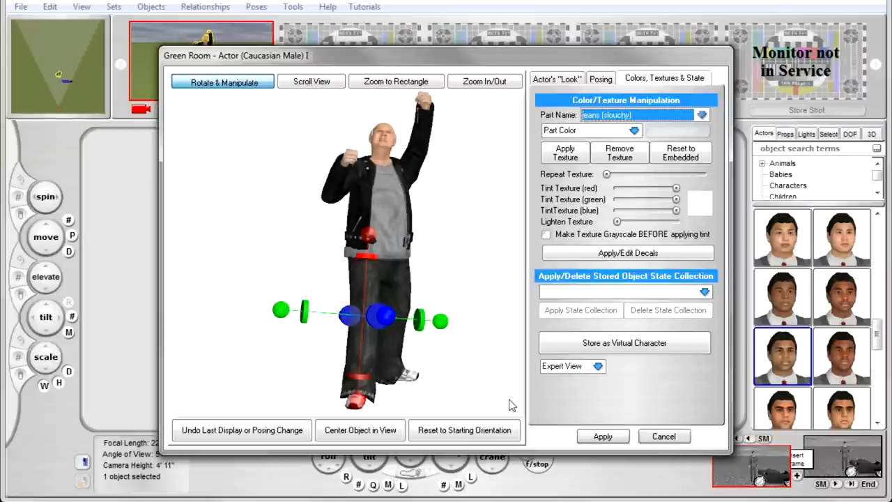
left_click(700, 115)
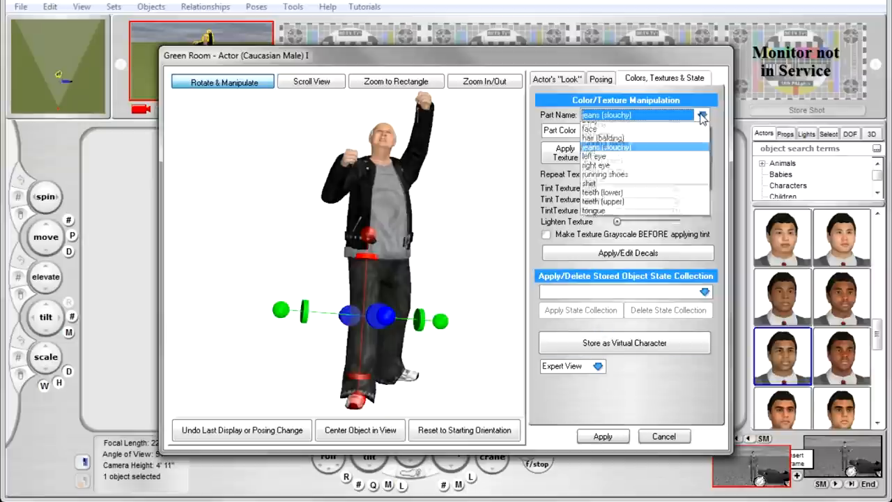
left_click(589, 183)
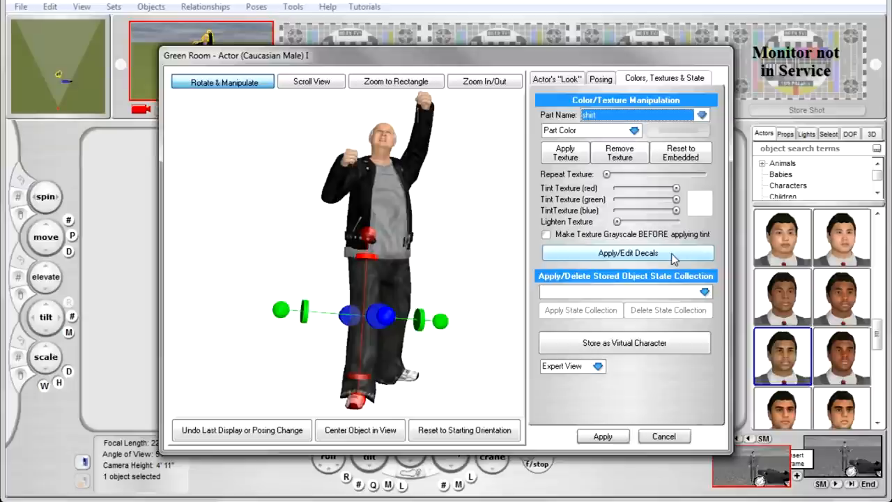
Step: Load place logo here.png from the t-shirt logos folder as a shirt decal
left_click(624, 253)
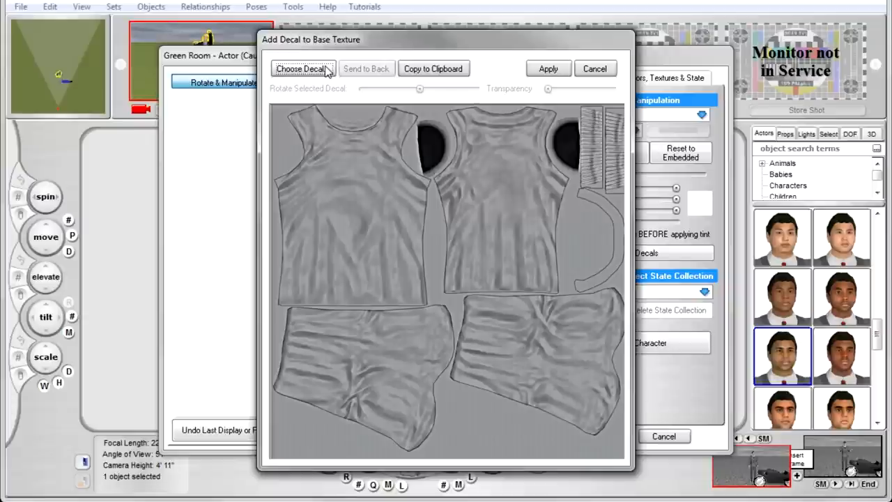
left_click(296, 69)
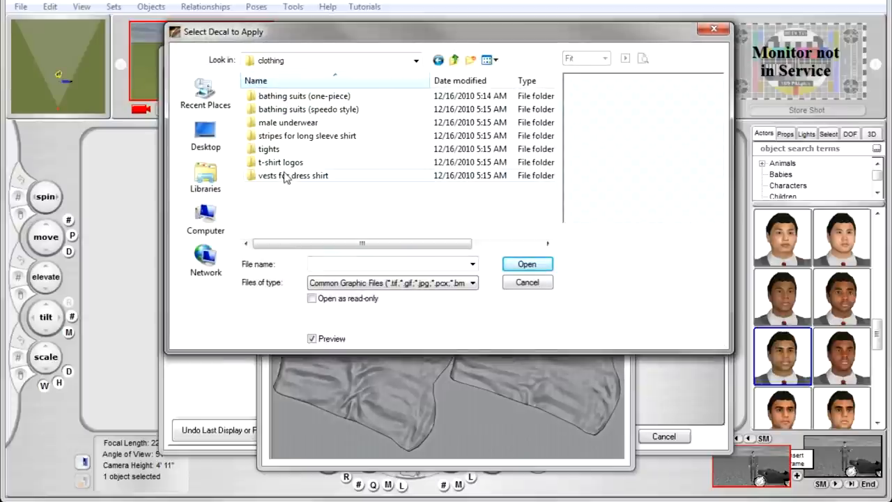
double_click(303, 162)
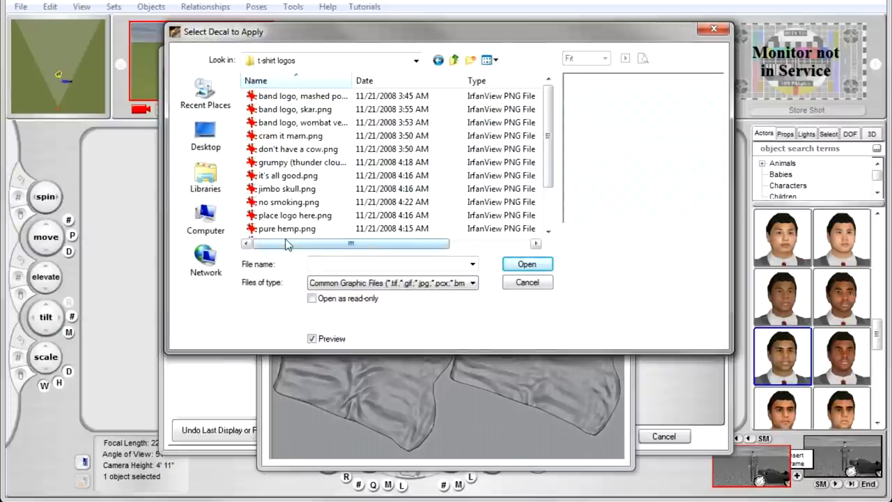
left_click(295, 215)
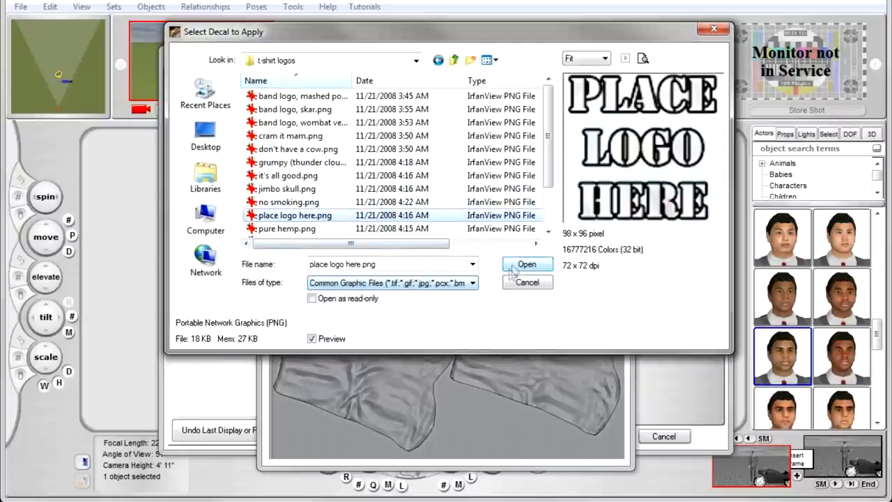
left_click(527, 264)
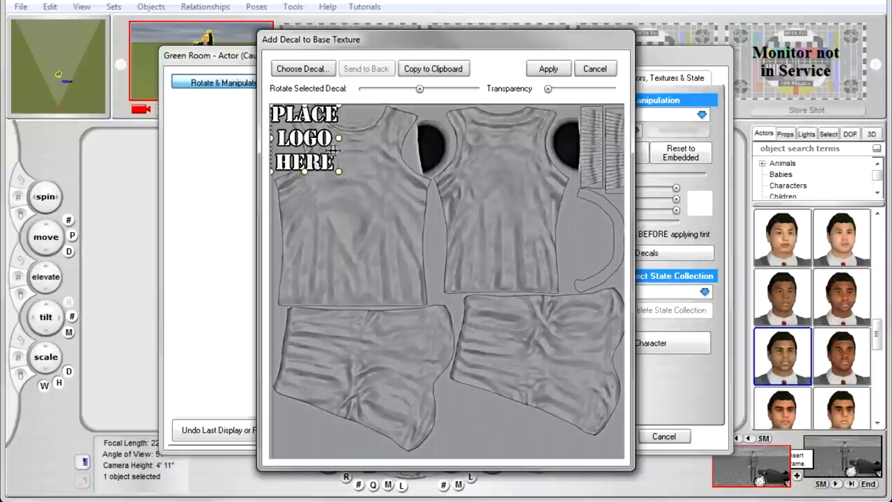
Step: Centre the logo on the shirt front and apply the decal
left_click_drag(305, 138, 348, 199)
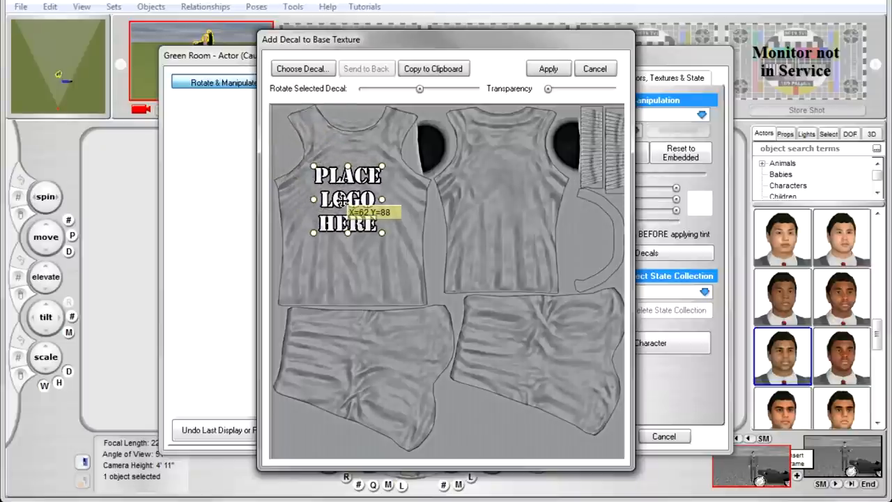
left_click_drag(349, 202, 355, 209)
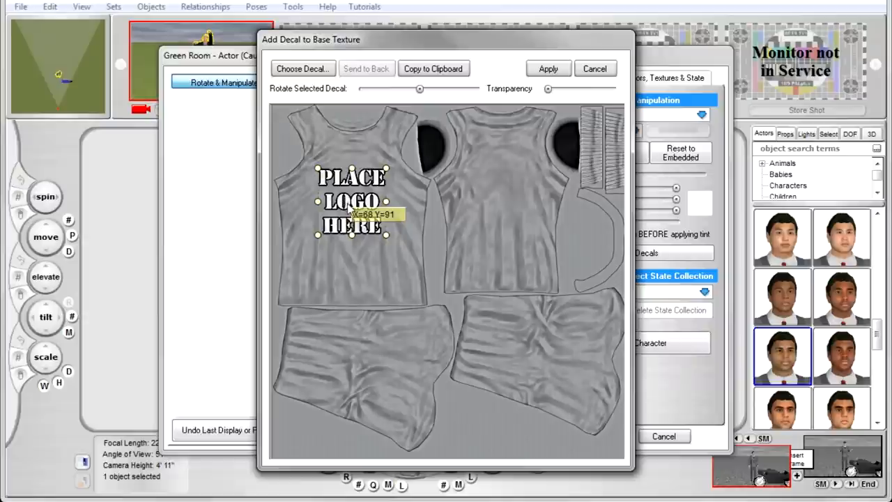
left_click(549, 68)
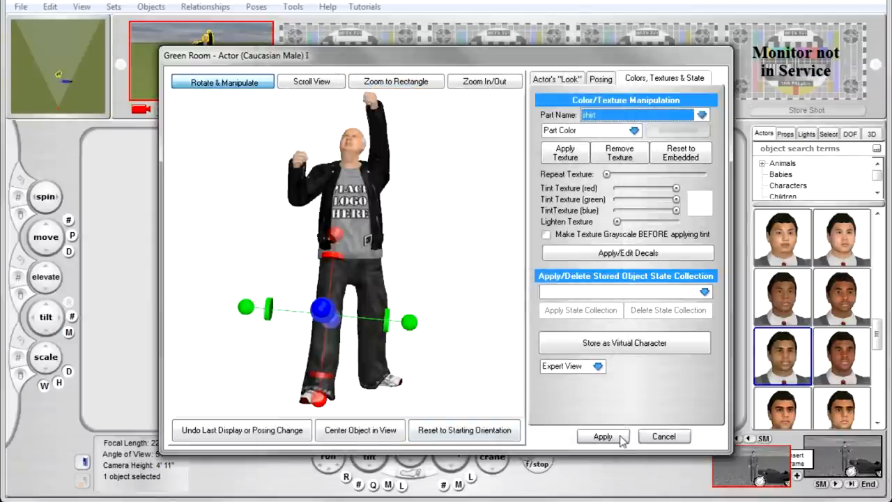
Step: Store the actor as virtual character 'Heavy Metal Grandpa', declining the forum post
left_click(602, 436)
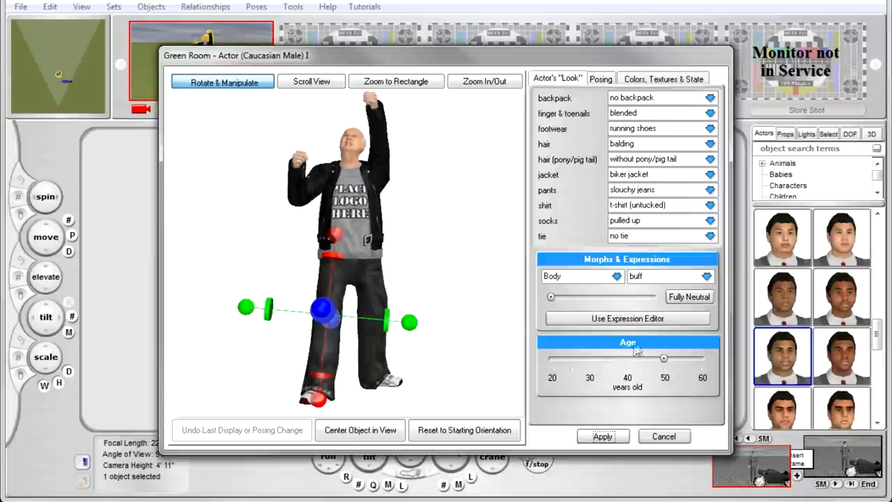
left_click(664, 77)
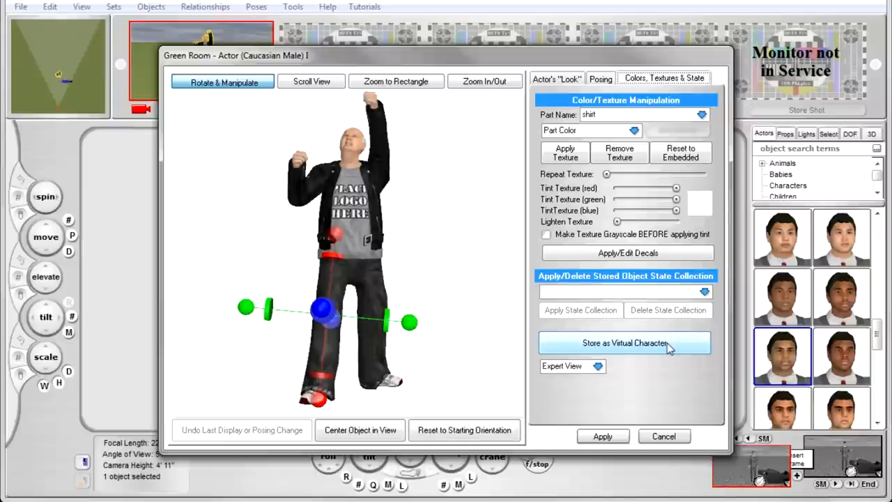
left_click(625, 343)
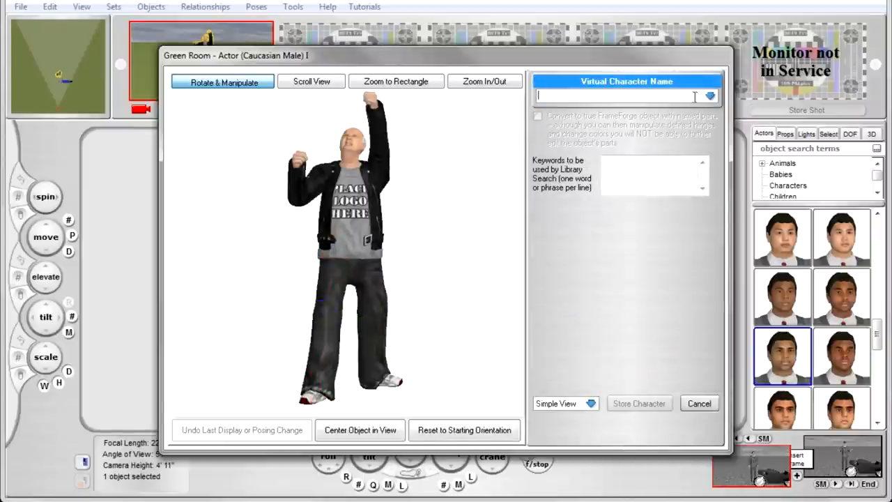
type("Heavy Metal G")
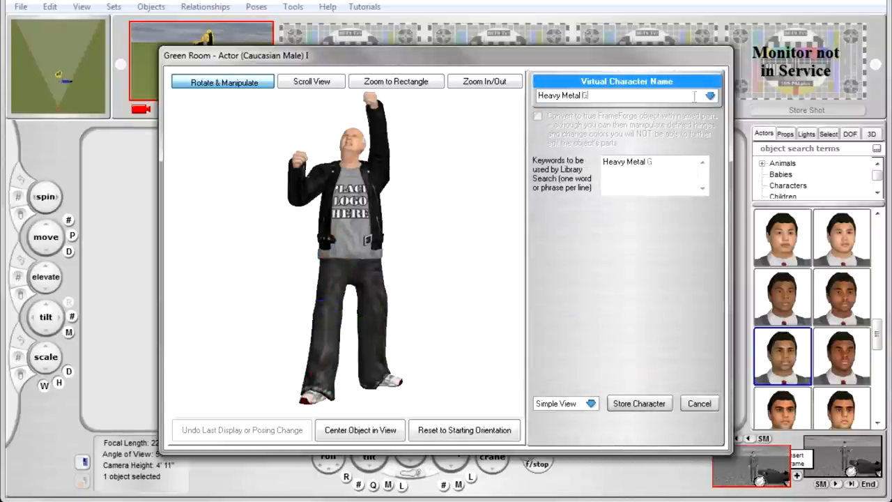
type("randpa")
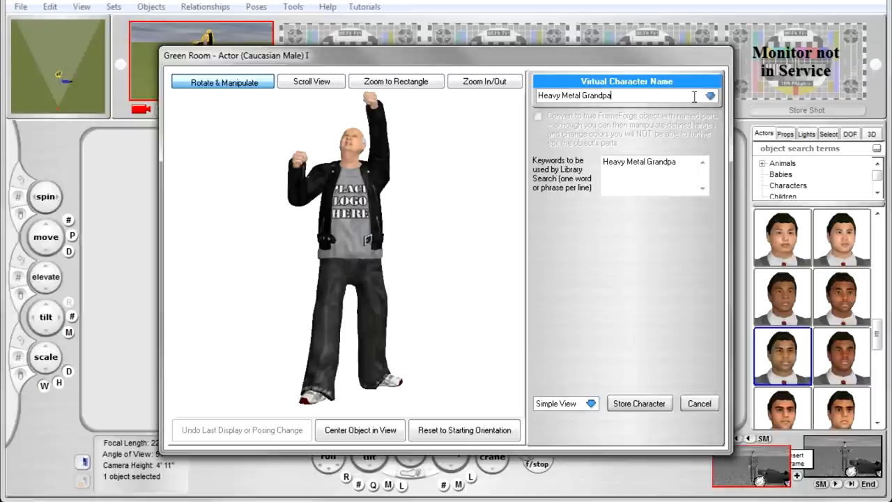
left_click(639, 402)
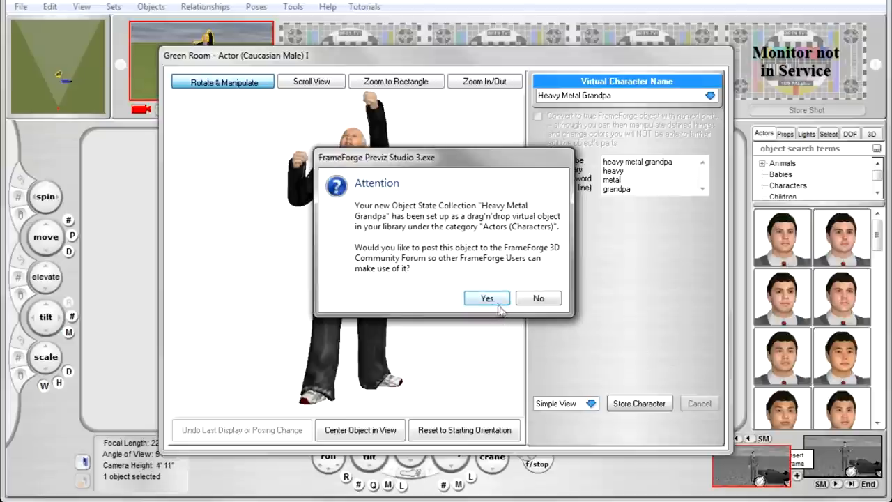
mouse_move(537, 301)
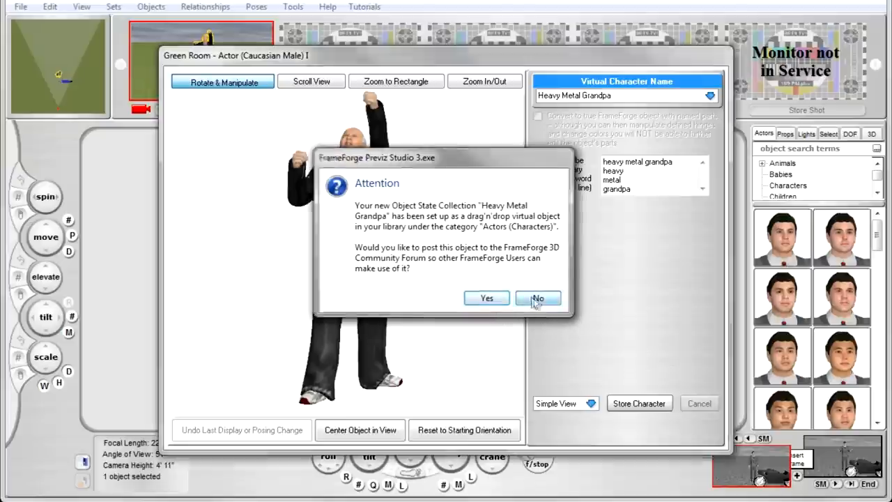
left_click(537, 297)
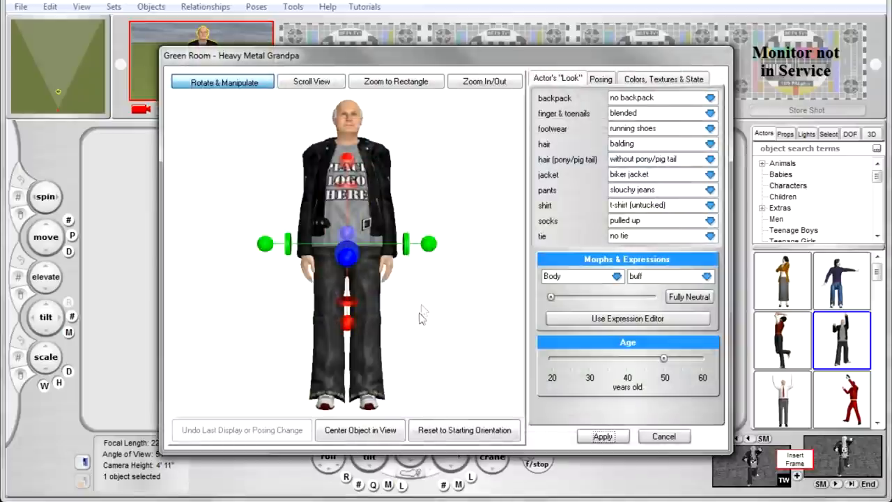
Step: Apply the Rocking Out action pose and return the posed actor to the scene
left_click(600, 78)
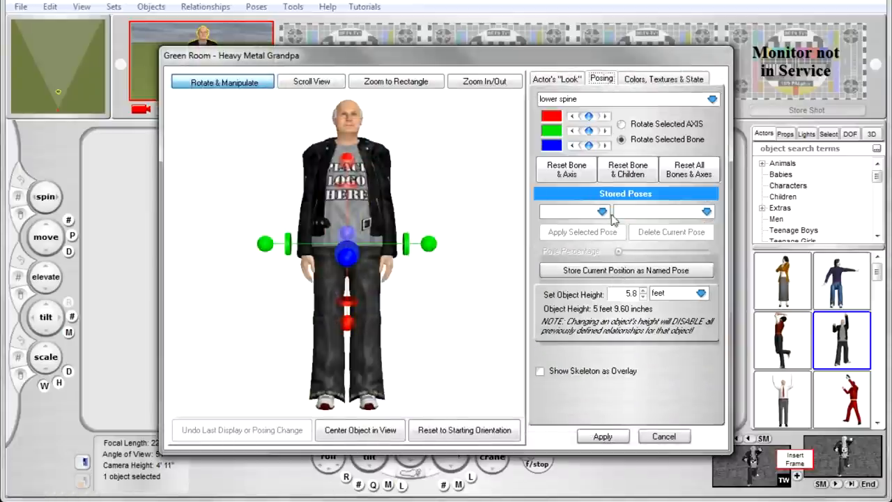
left_click(601, 212)
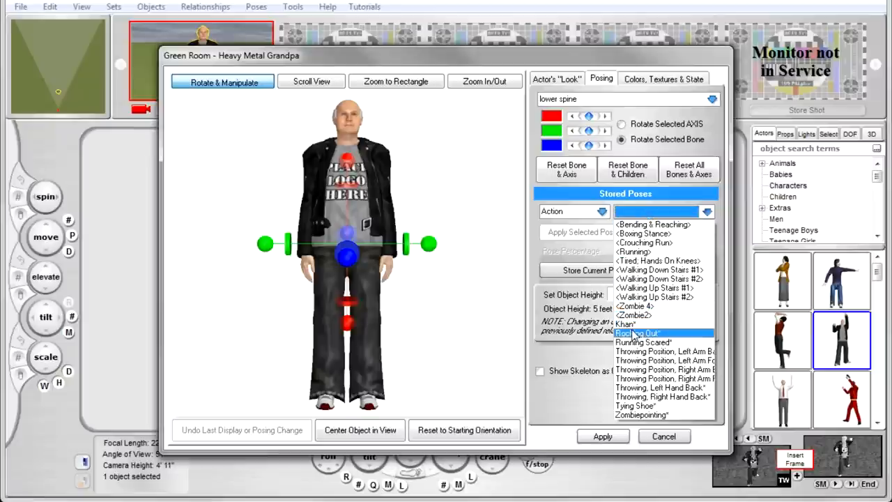
left_click(636, 333)
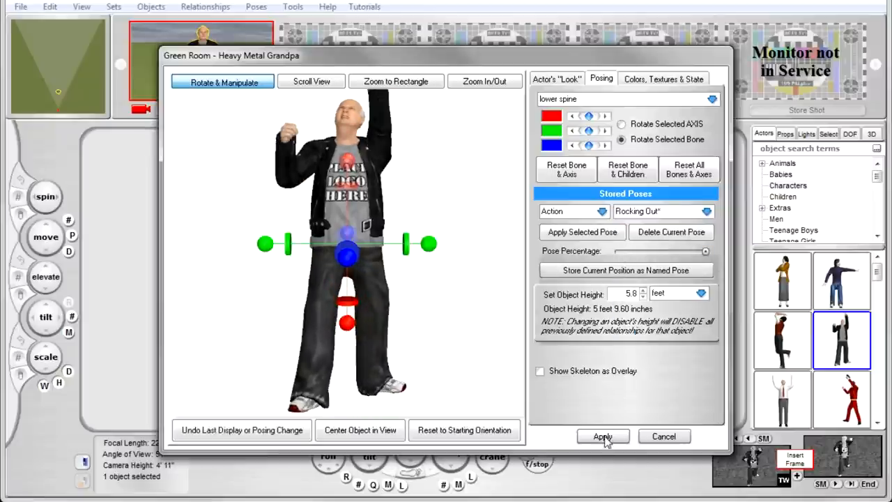
left_click(603, 437)
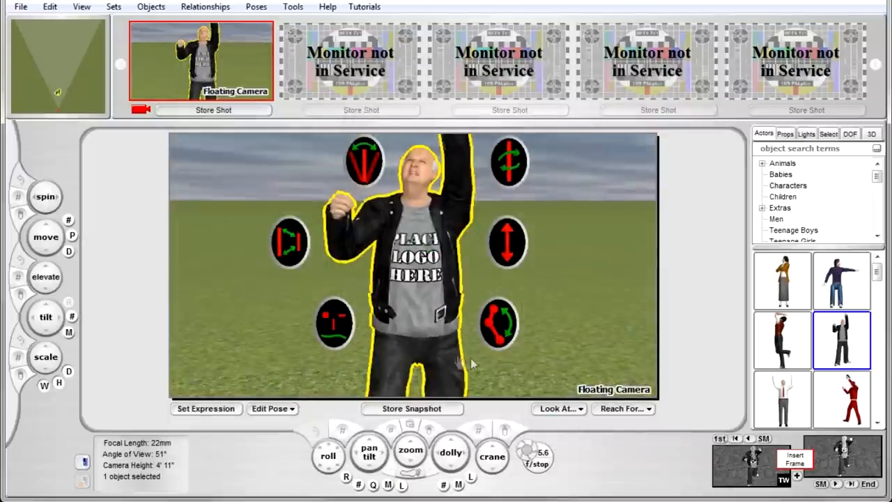